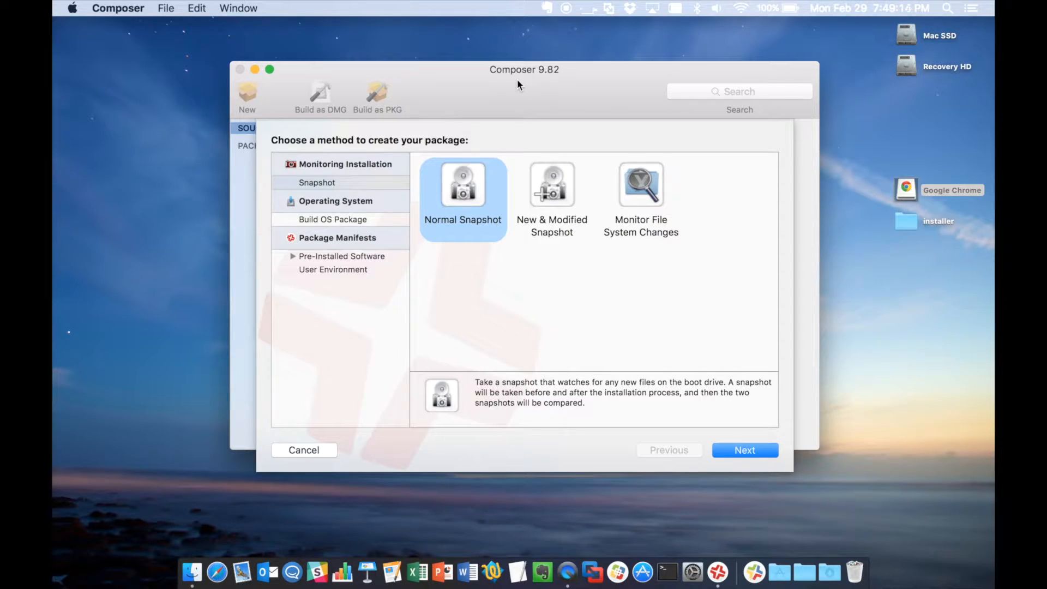
mouse_move(802, 266)
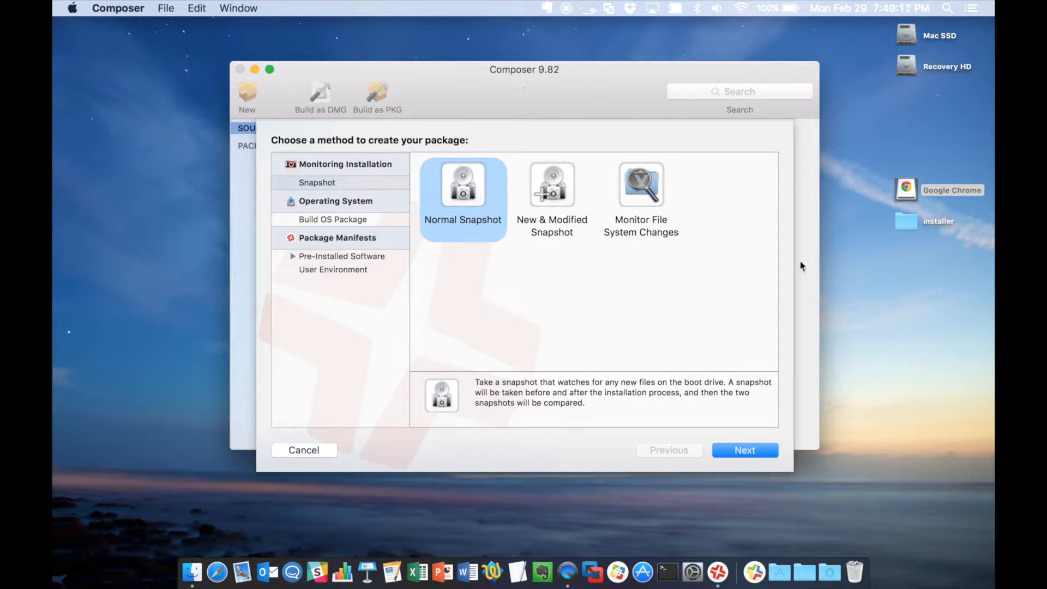
mouse_move(916, 195)
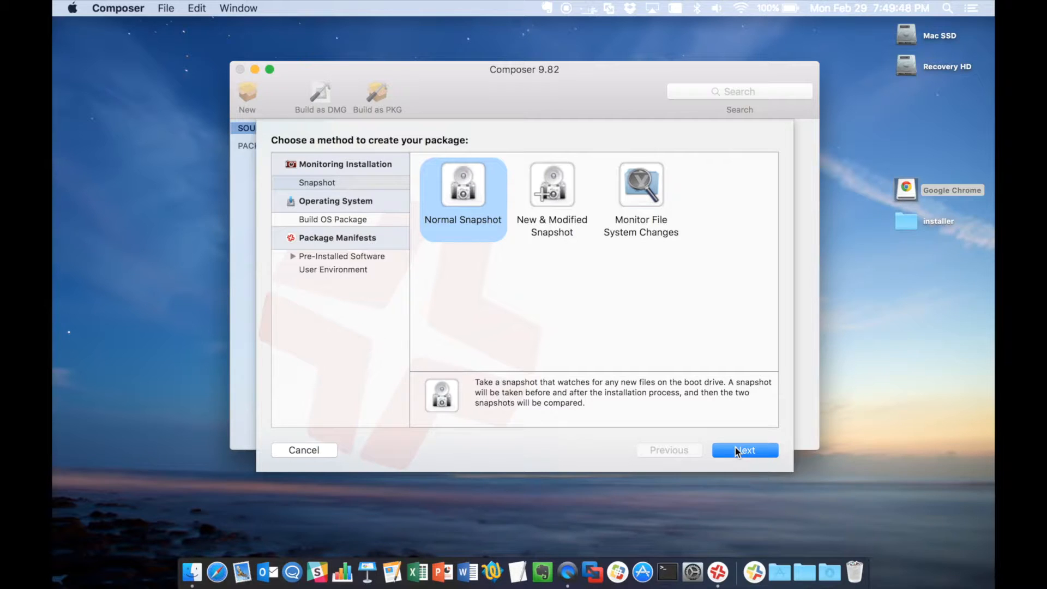
Name the snapshot source google-chrome-v48.0.2564.116 and take the initial snapshot.
left_click(745, 449)
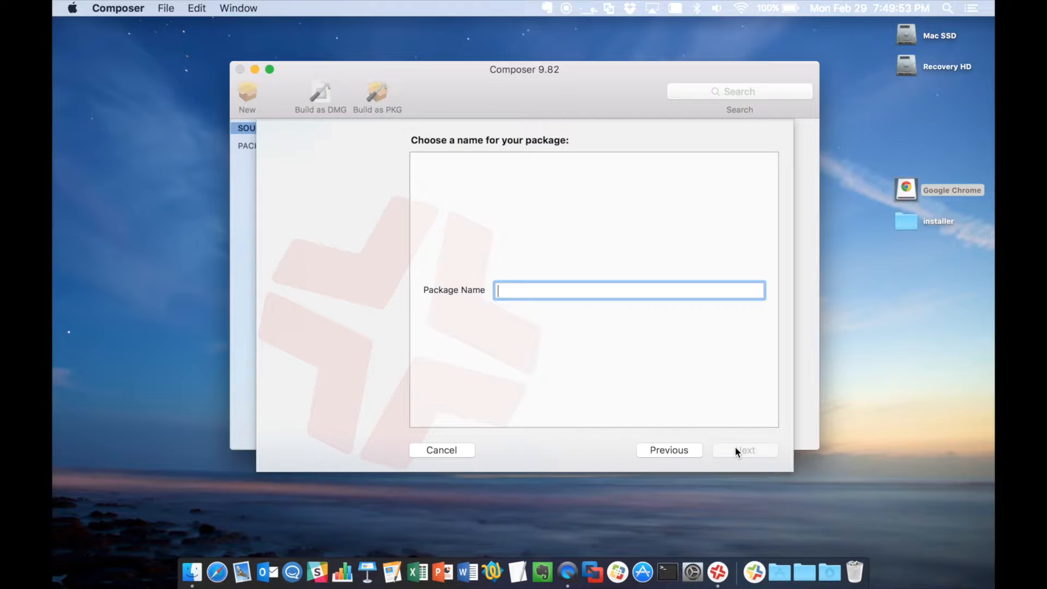
type("google")
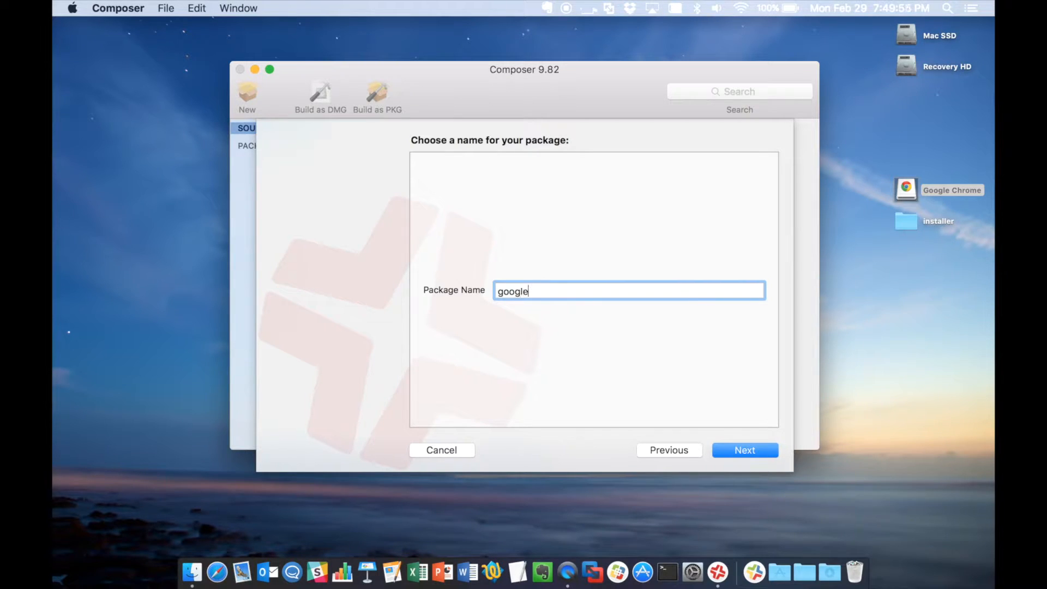
type("chrom")
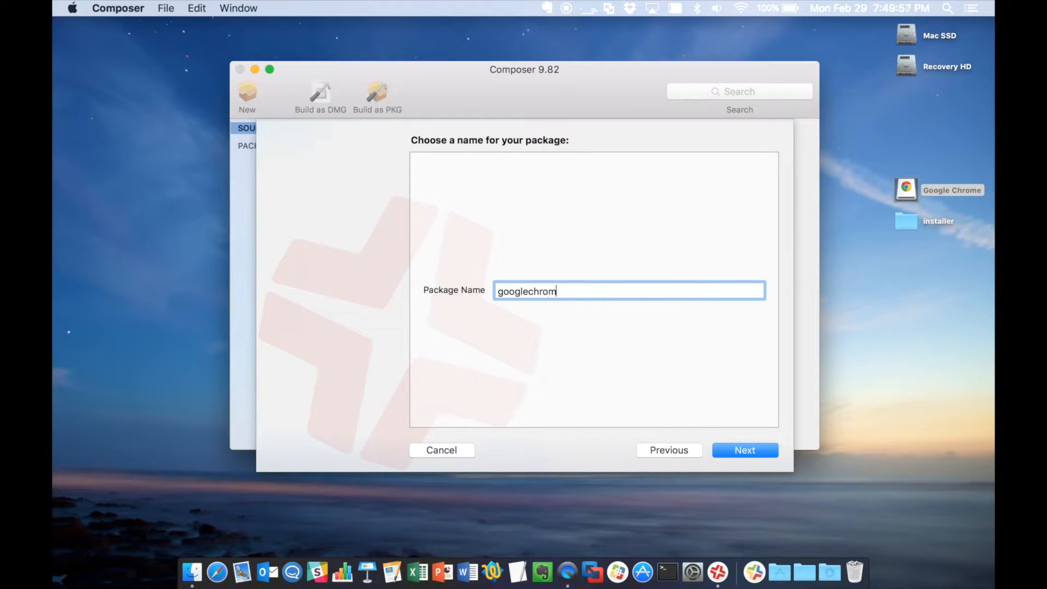
type("e-")
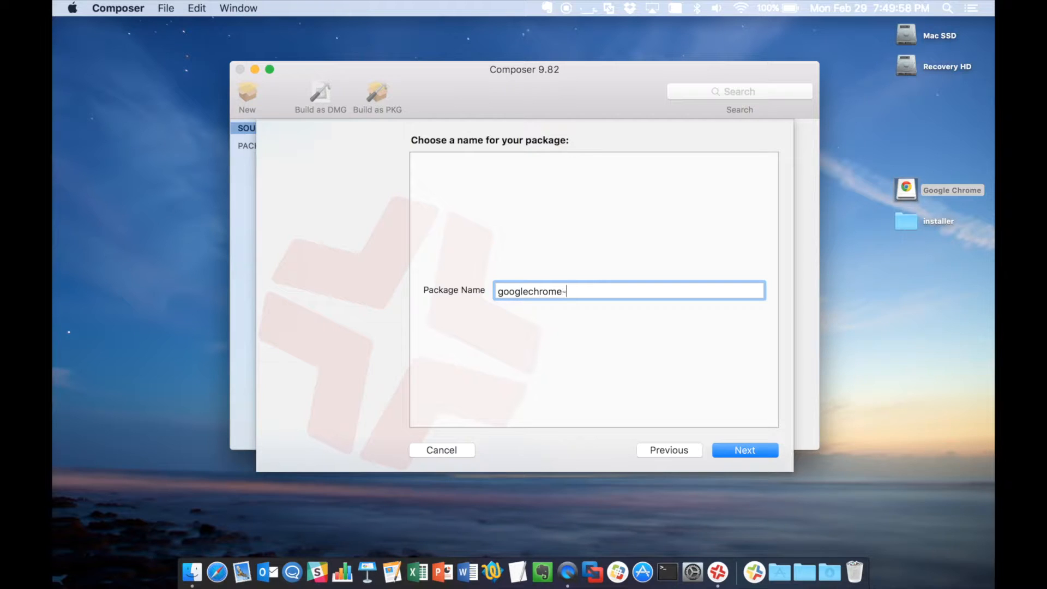
type("48.0.2564.116")
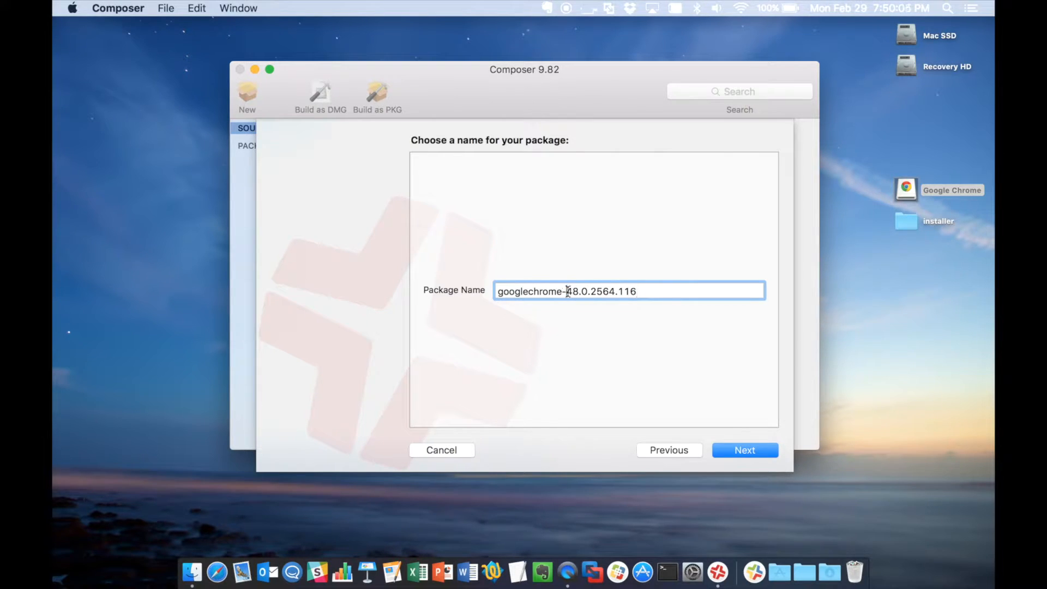
type("v")
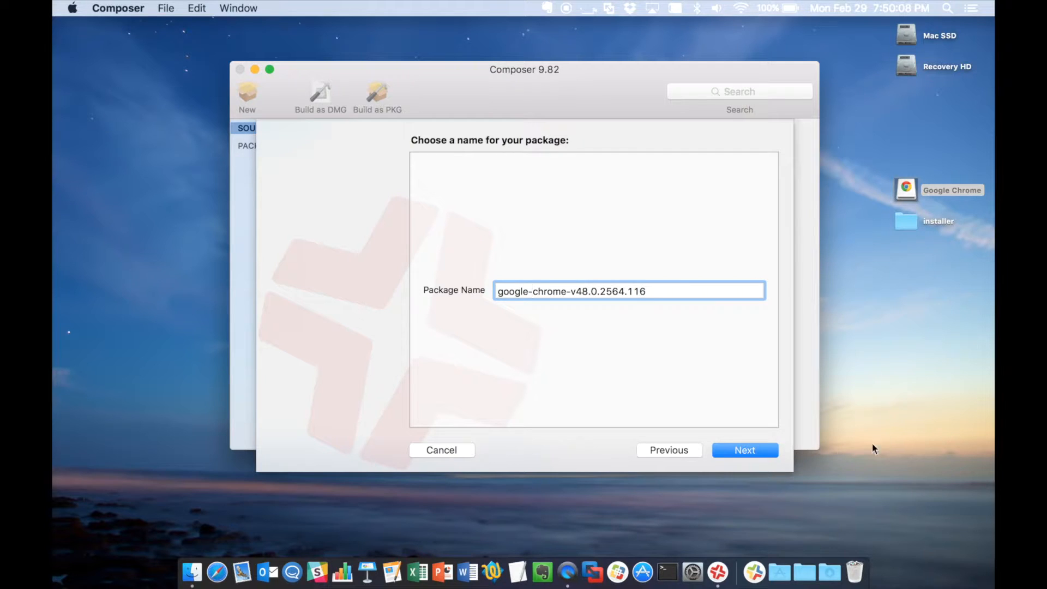
left_click(743, 450)
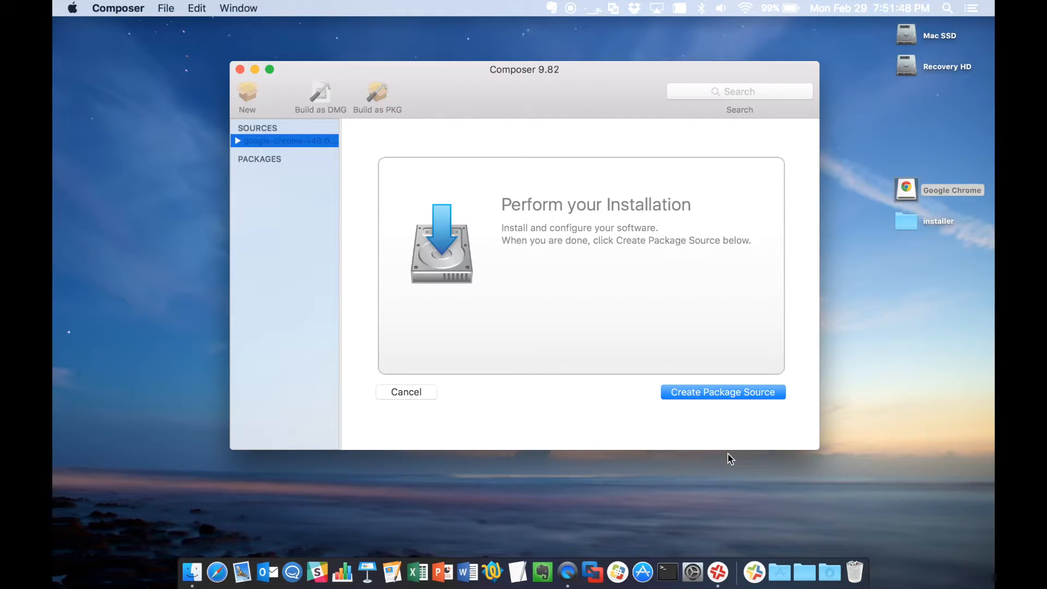
mouse_move(814, 325)
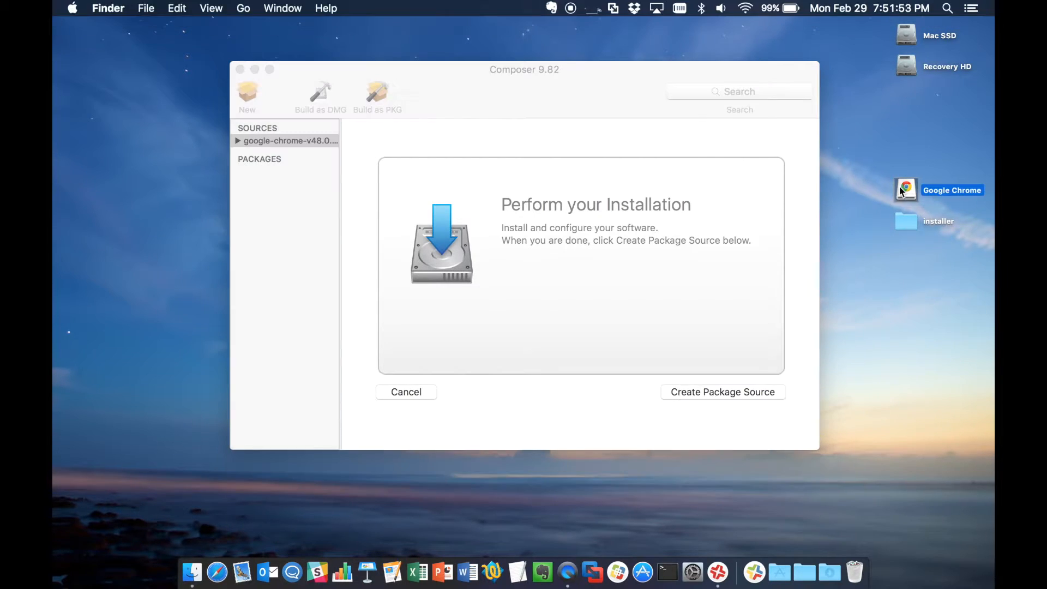
Mount the Google Chrome disk image and copy Chrome into Applications, then launch it from the Dock stack.
double_click(907, 190)
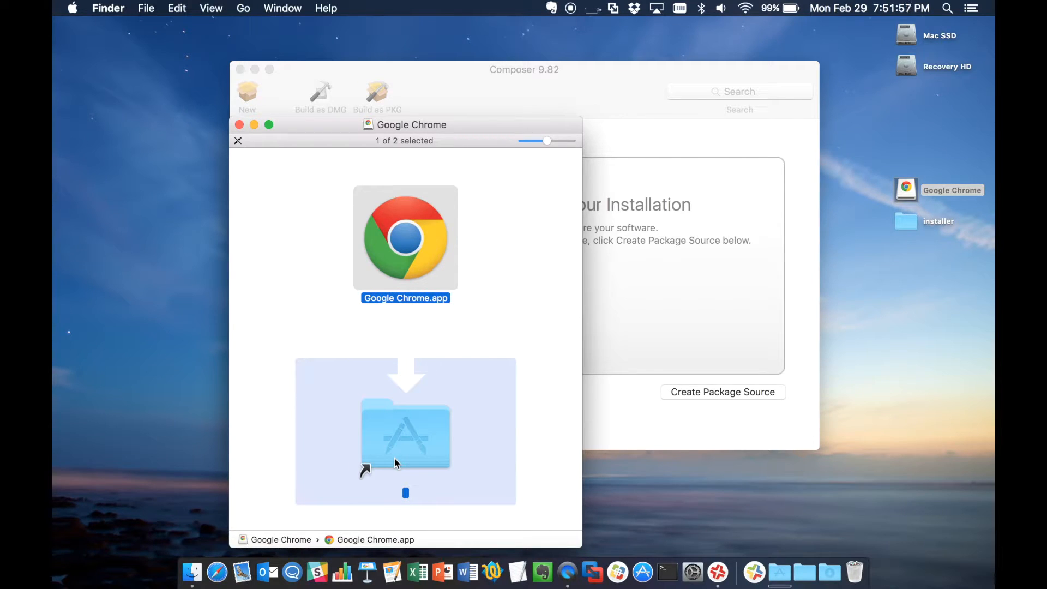
mouse_move(318, 211)
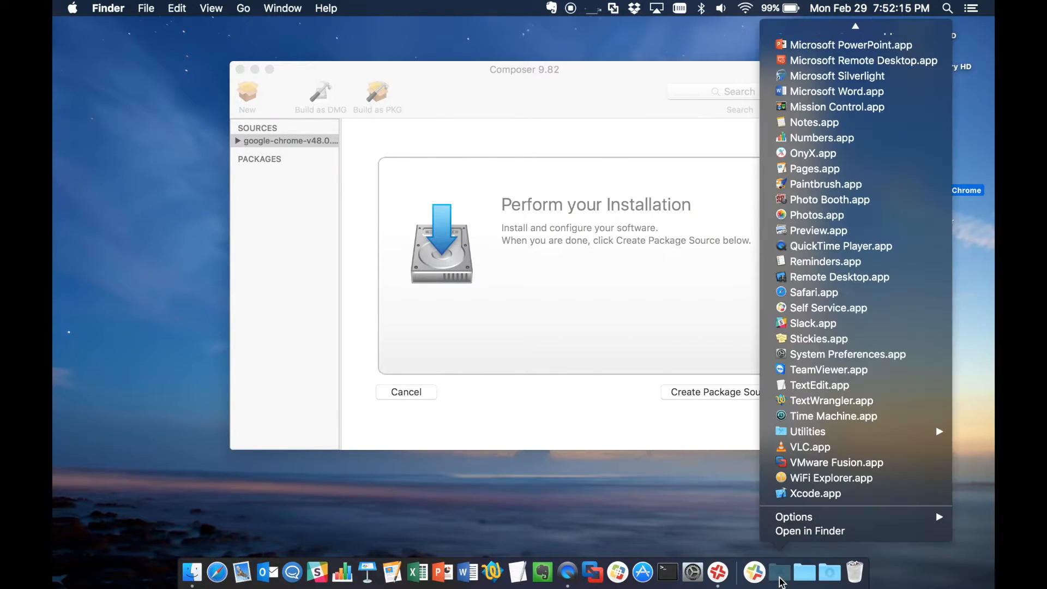
scroll("up", 3)
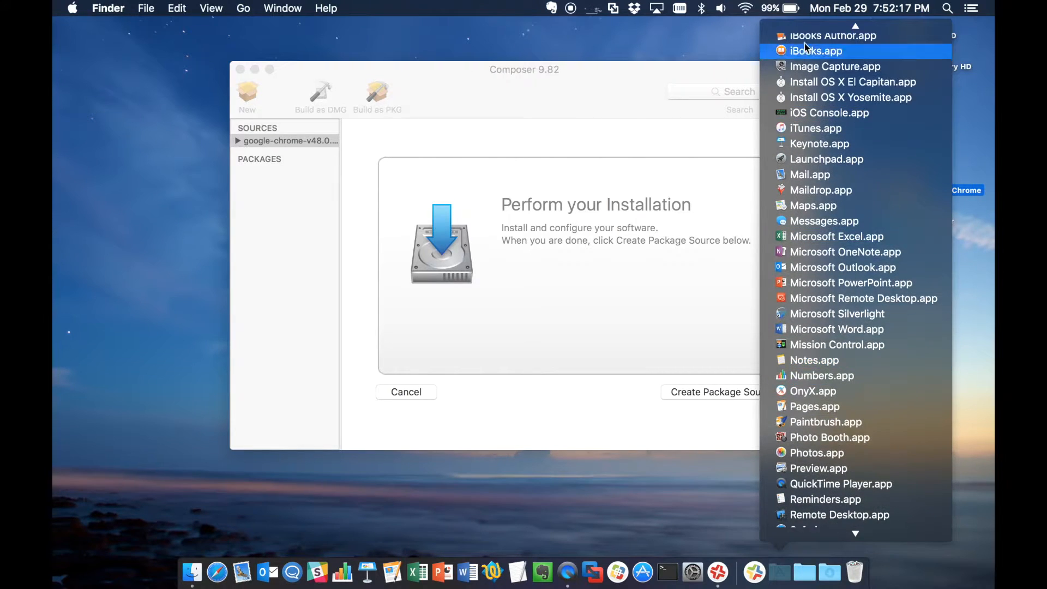
scroll("up", 3)
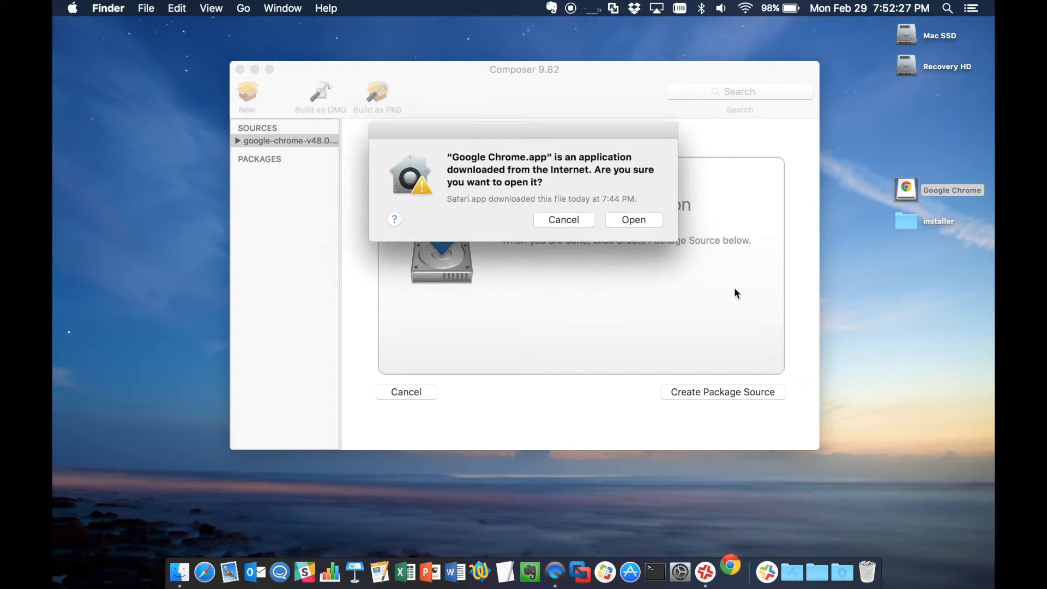
Finish Chrome's first run without making it the default browser and close its startup tabs.
left_click(633, 219)
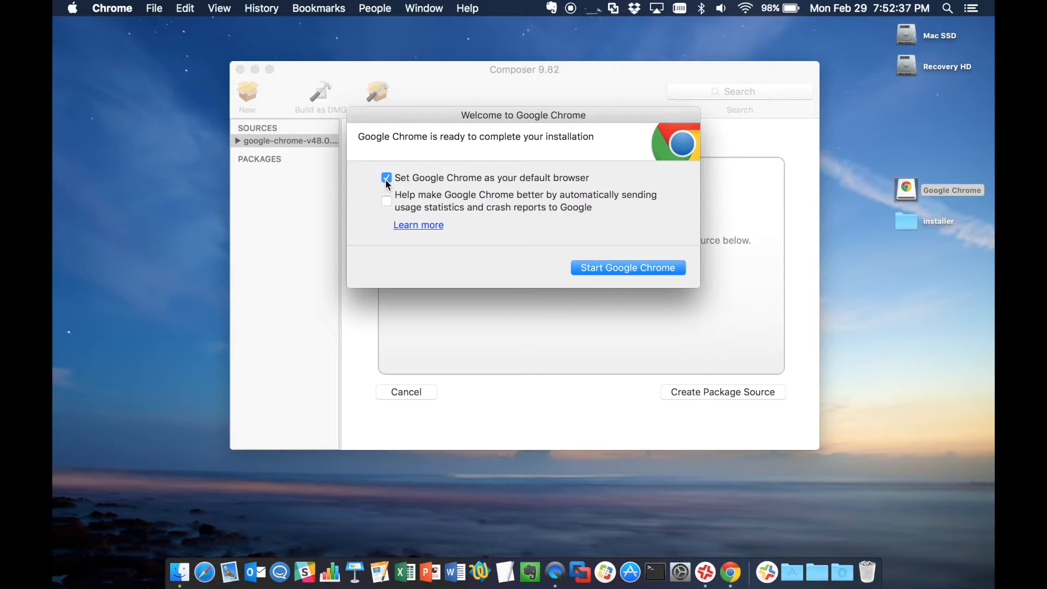
left_click(386, 178)
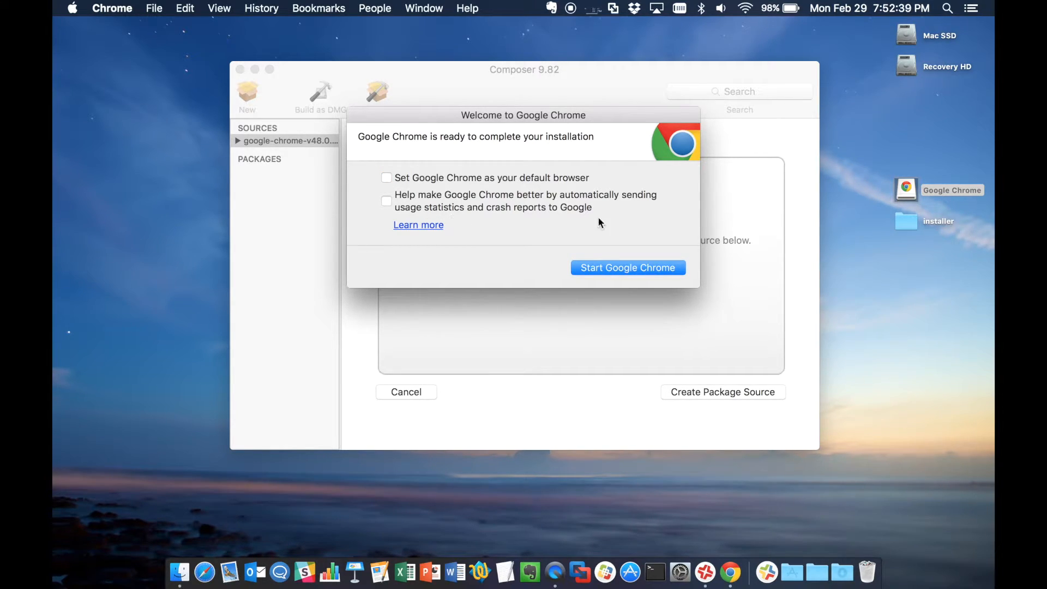
left_click(627, 268)
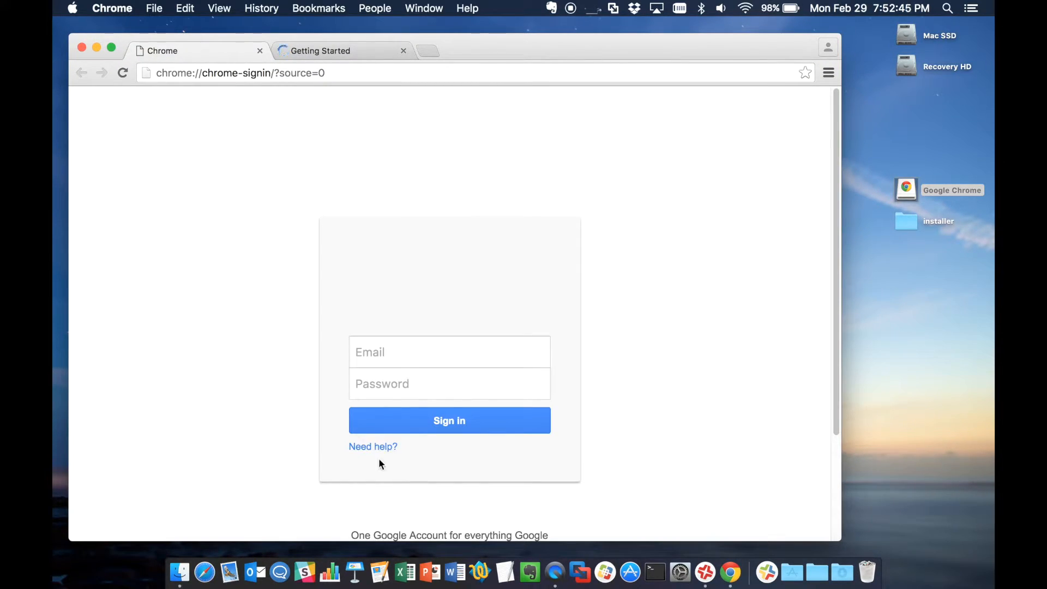
scroll("up", 3)
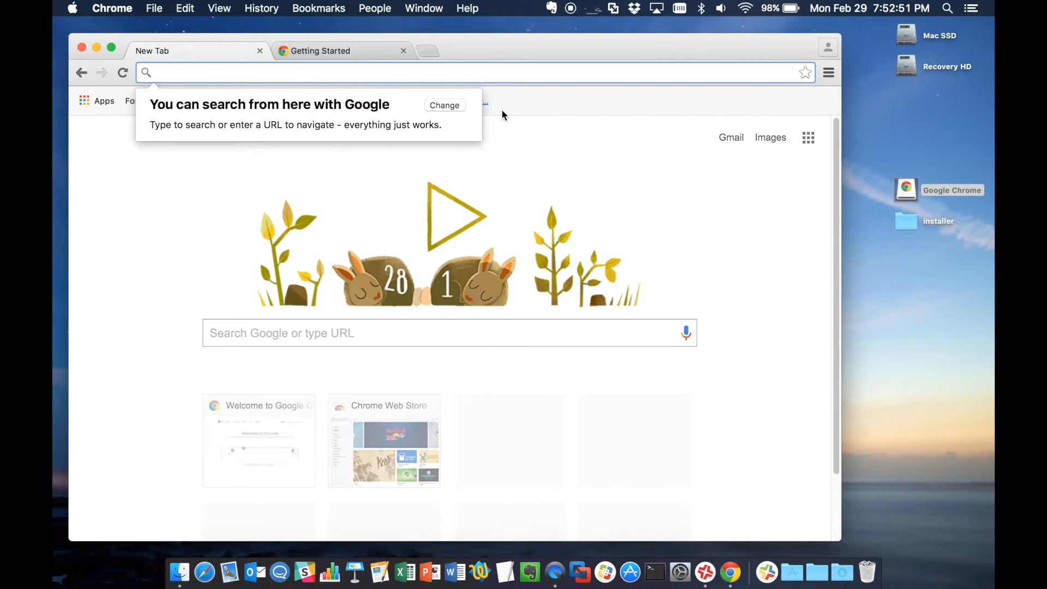
left_click(259, 51)
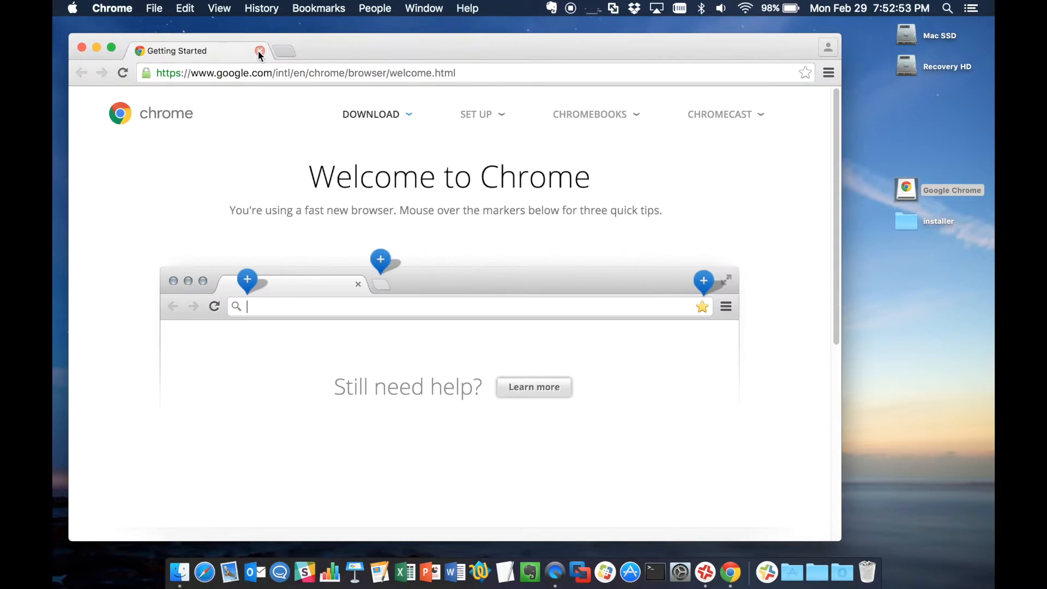
left_click(111, 7)
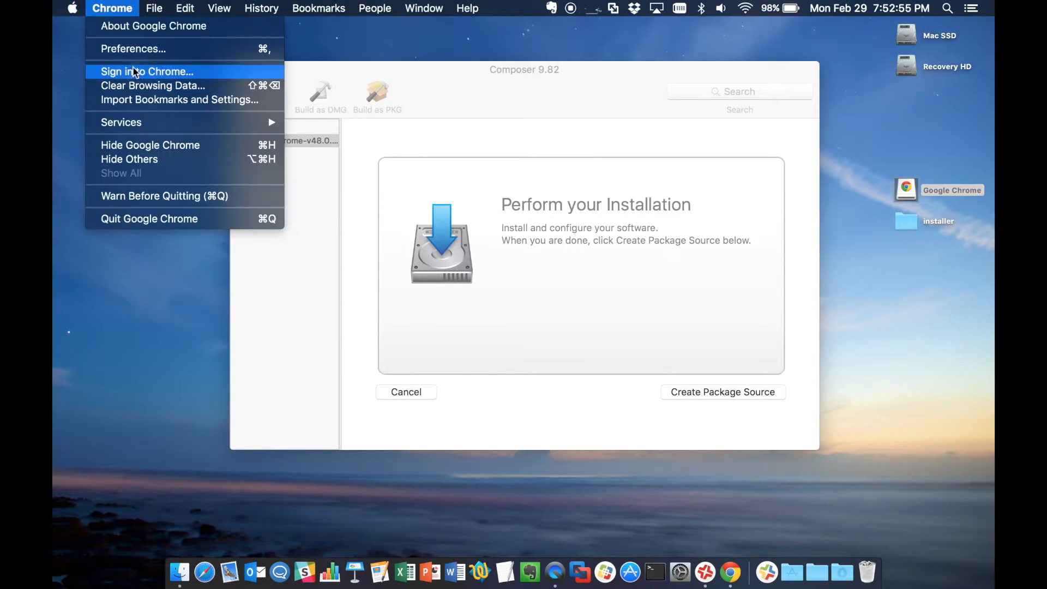
Enable the Home button and always-shown bookmarks bar in Chrome settings, glancing at Extensions.
left_click(133, 48)
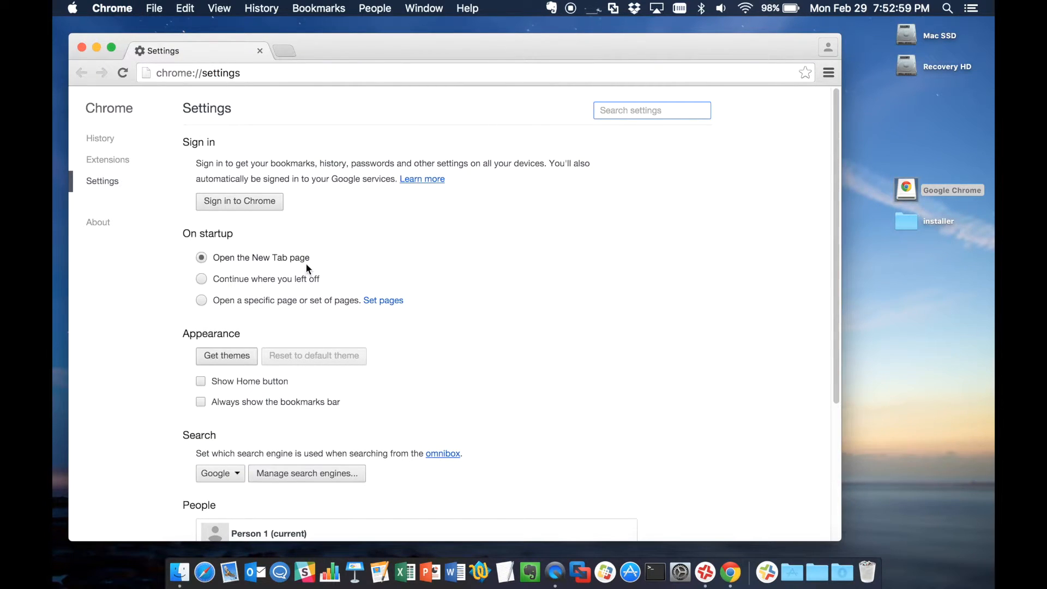
scroll("down", 3)
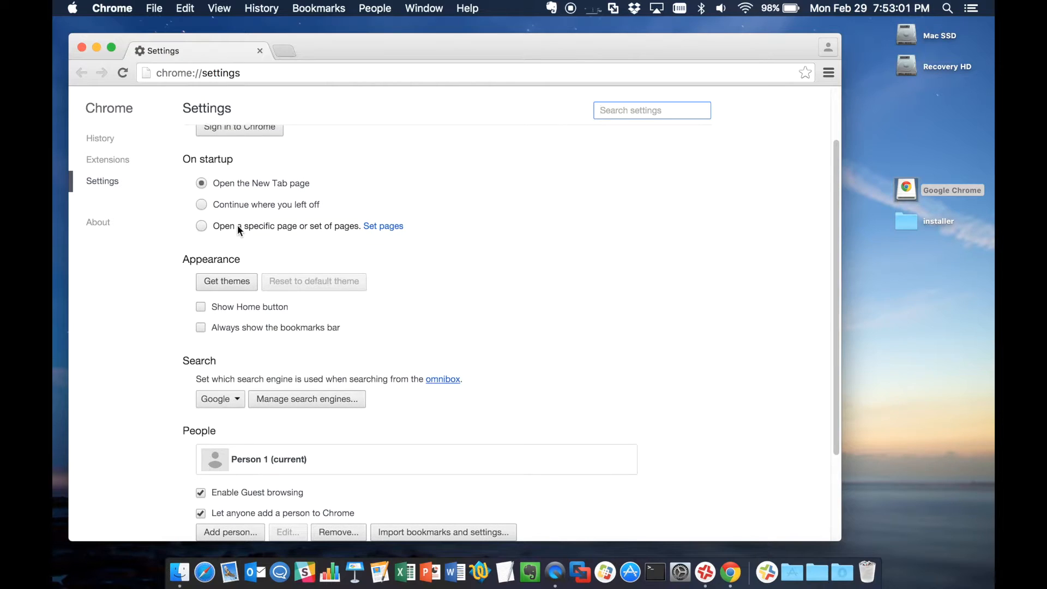
left_click(200, 307)
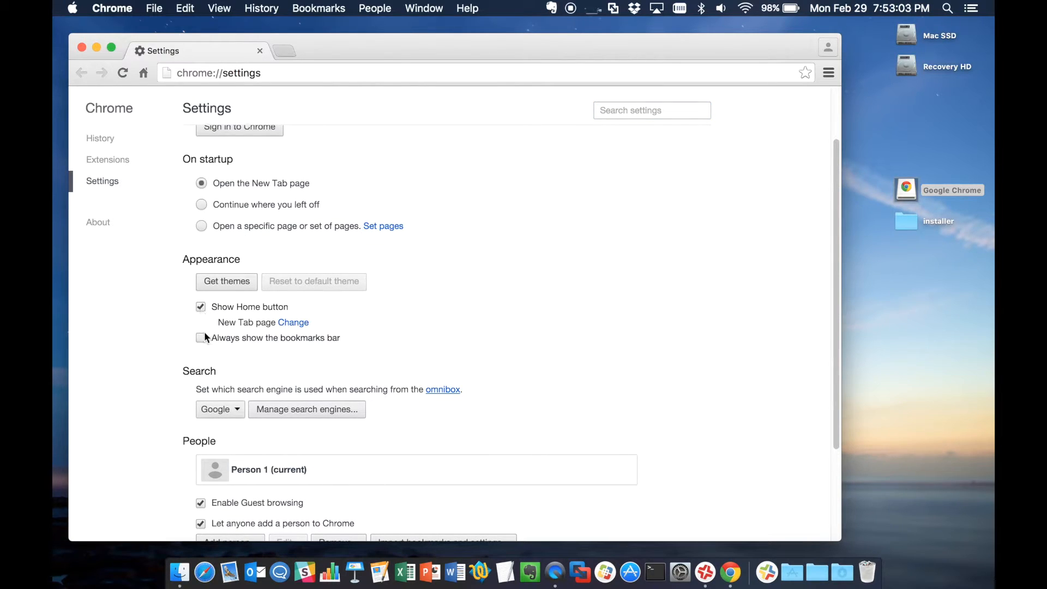
left_click(201, 337)
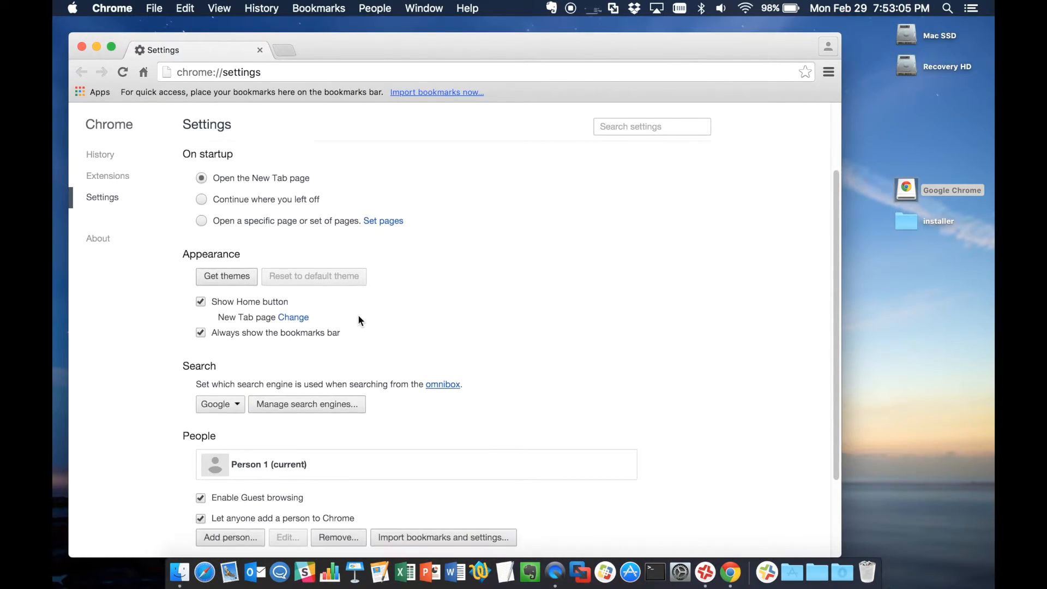
scroll("up", 3)
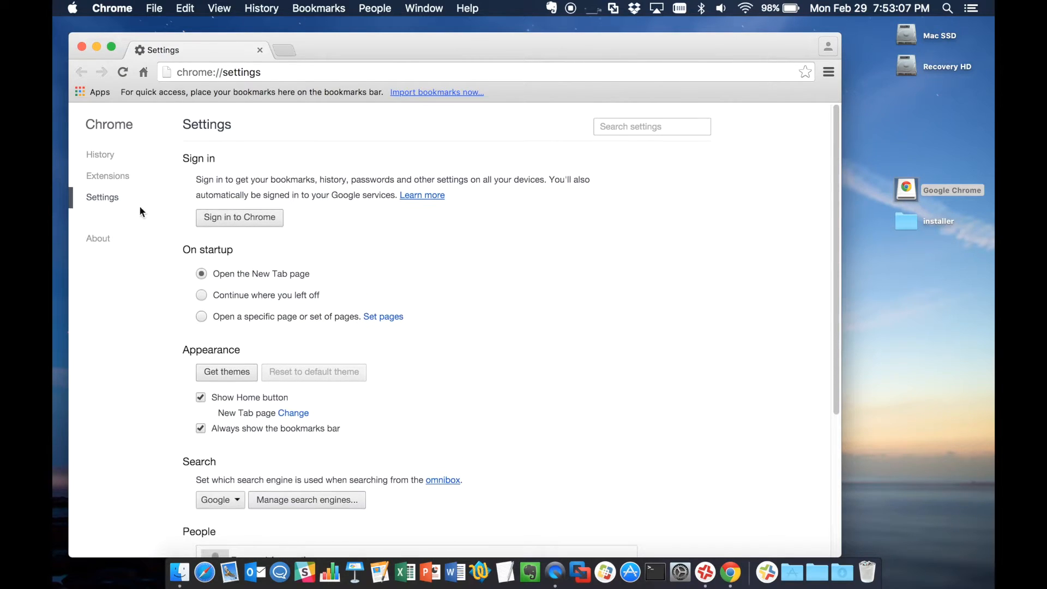
left_click(108, 175)
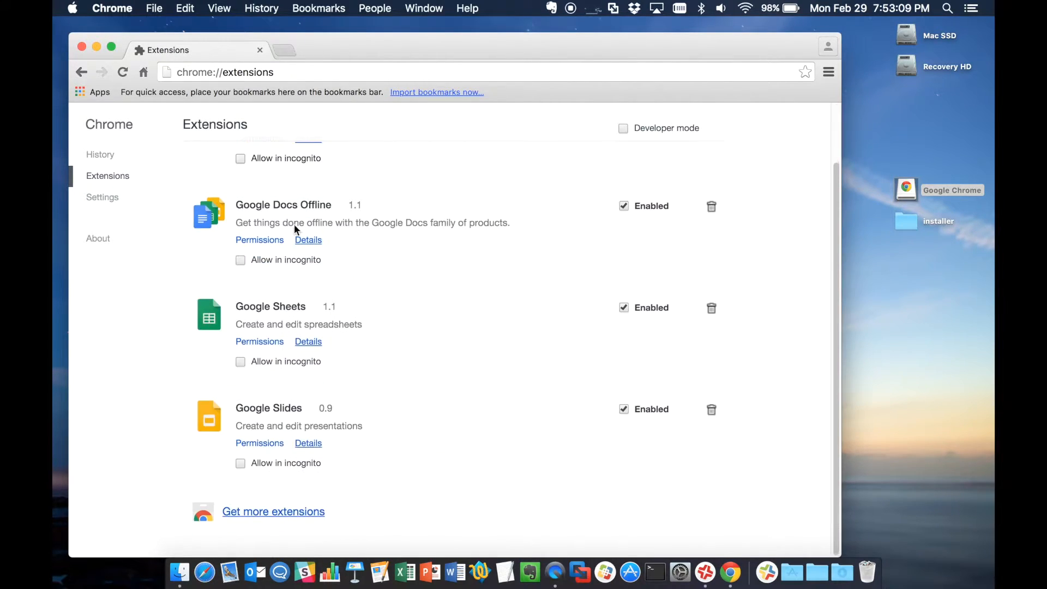
mouse_move(102, 198)
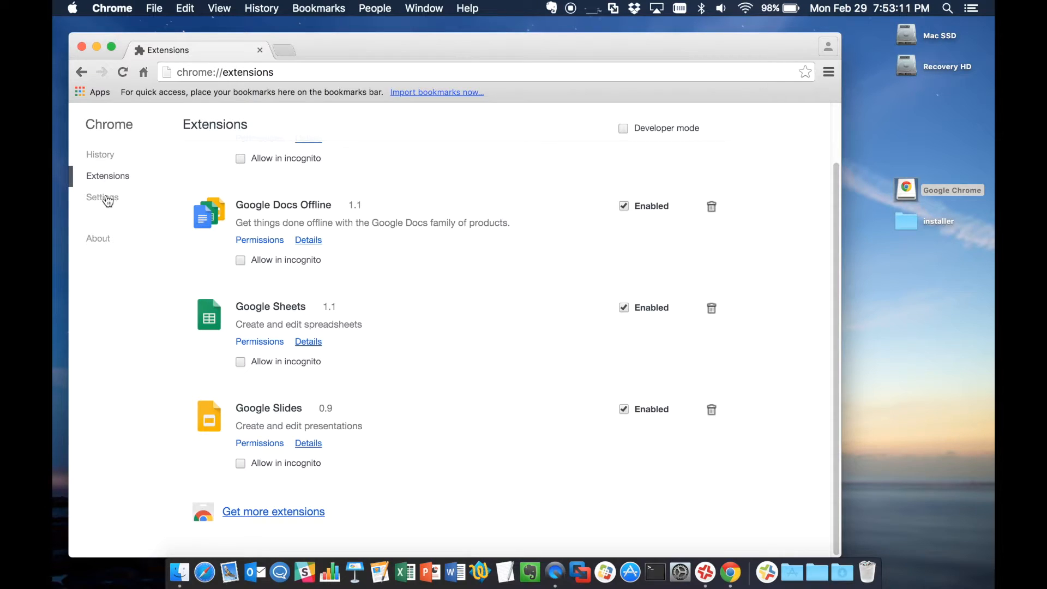
left_click(102, 197)
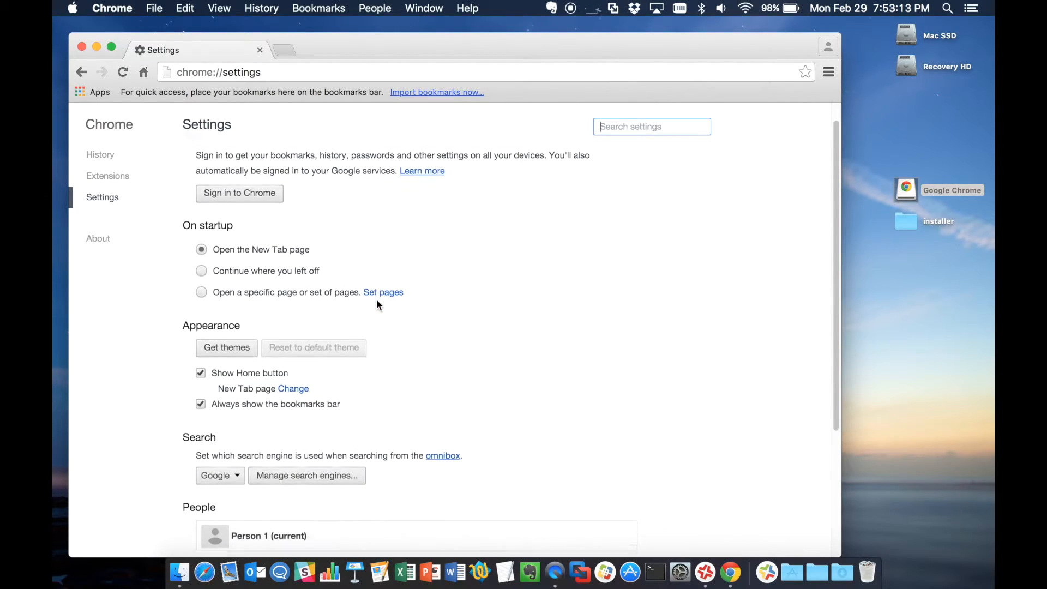
Set the home page to the New Tab page.
left_click(292, 389)
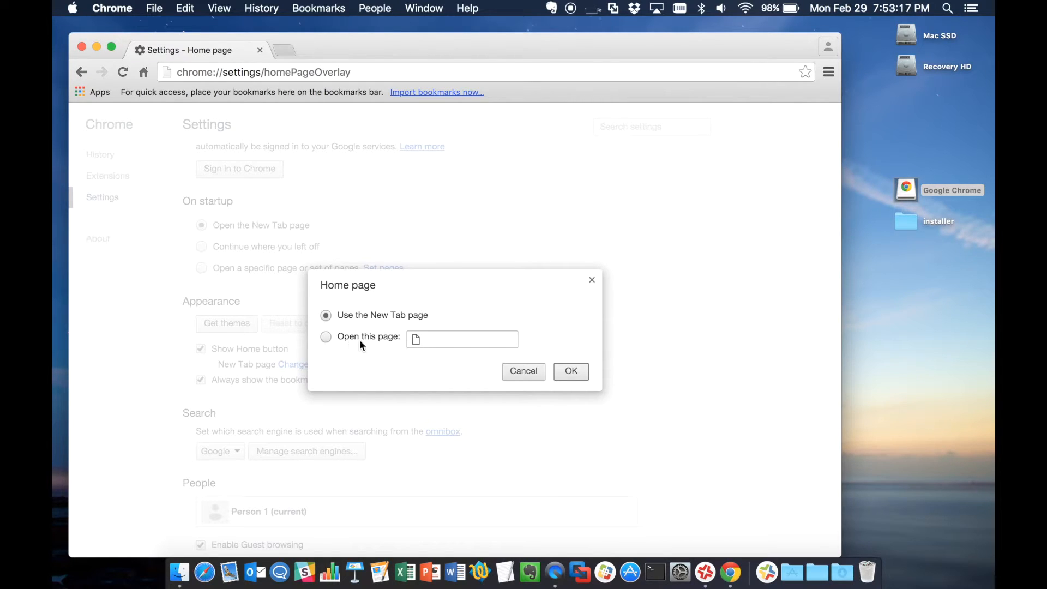
left_click(326, 337)
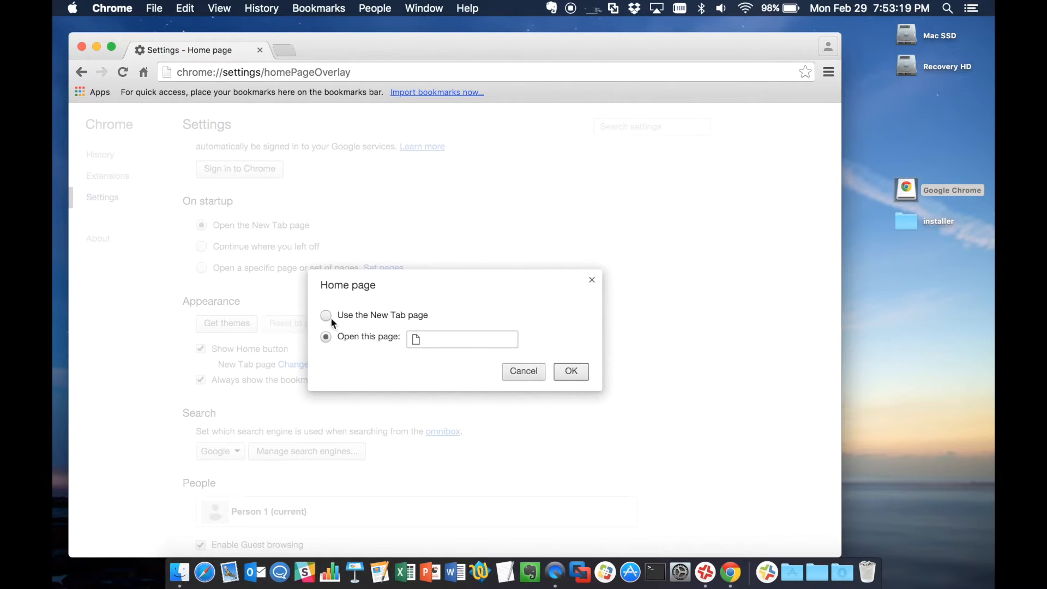
left_click(327, 314)
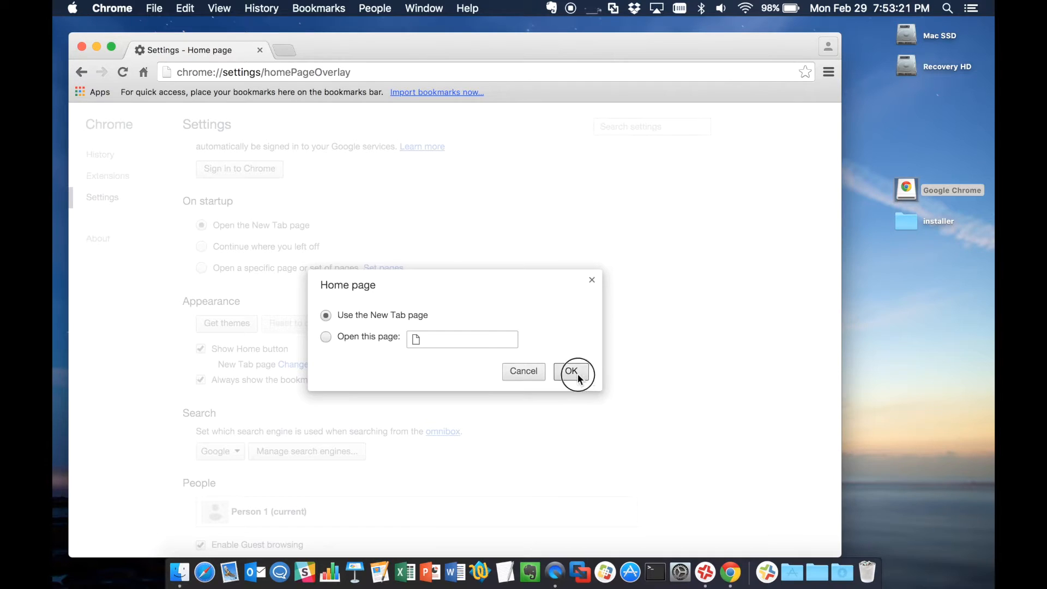
left_click(570, 371)
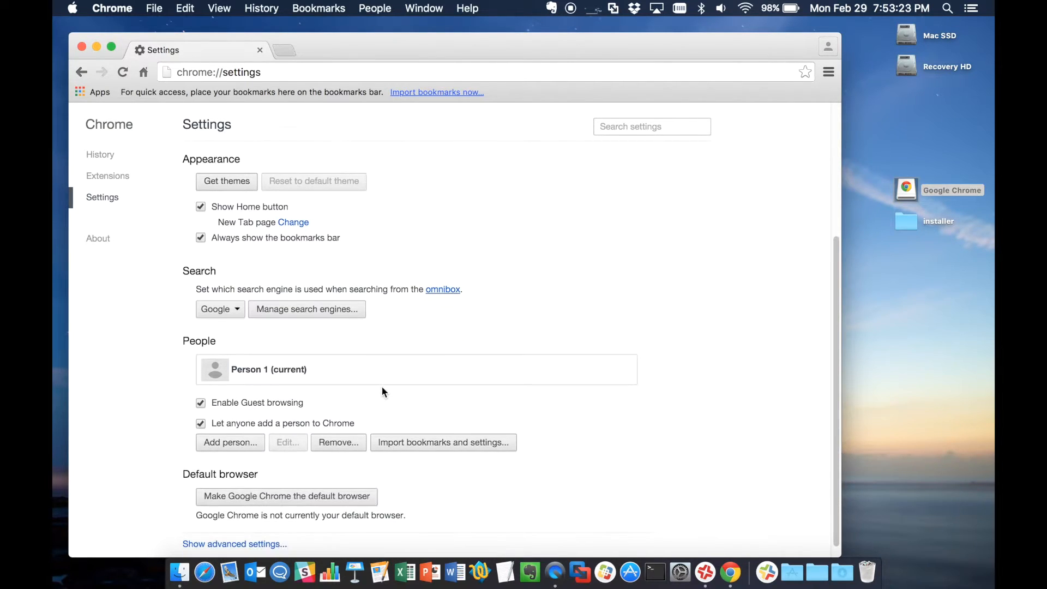
In advanced settings make downloads ask where to save each file.
scroll("down", 3)
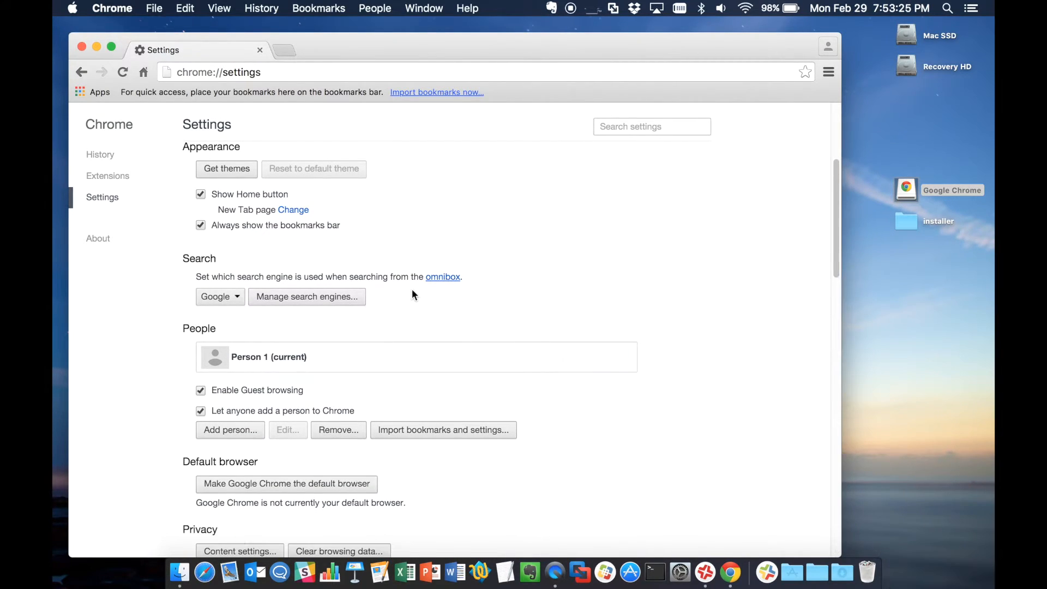
scroll("down", 3)
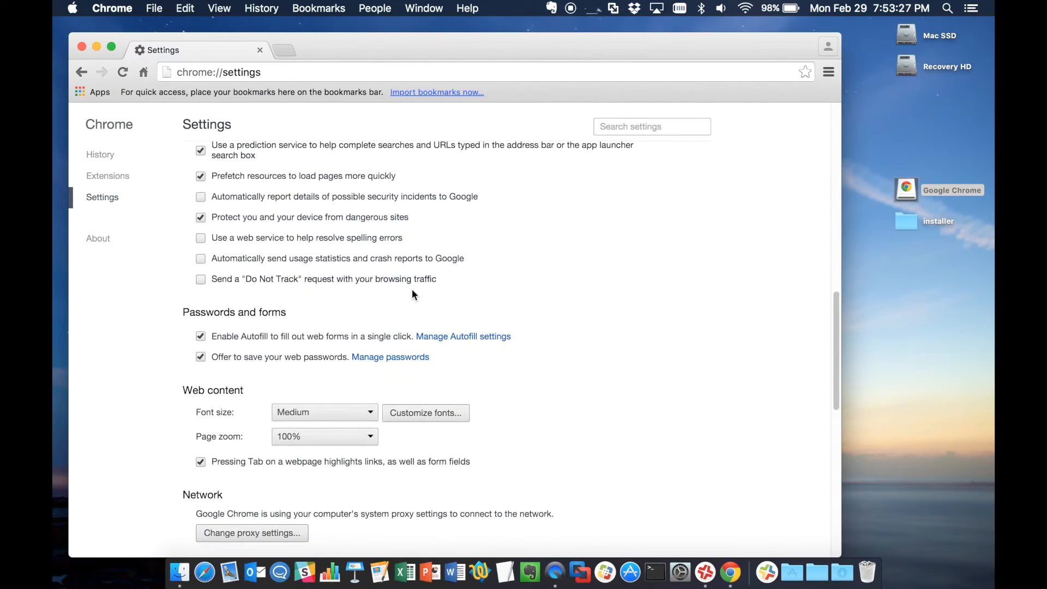
scroll("down", 3)
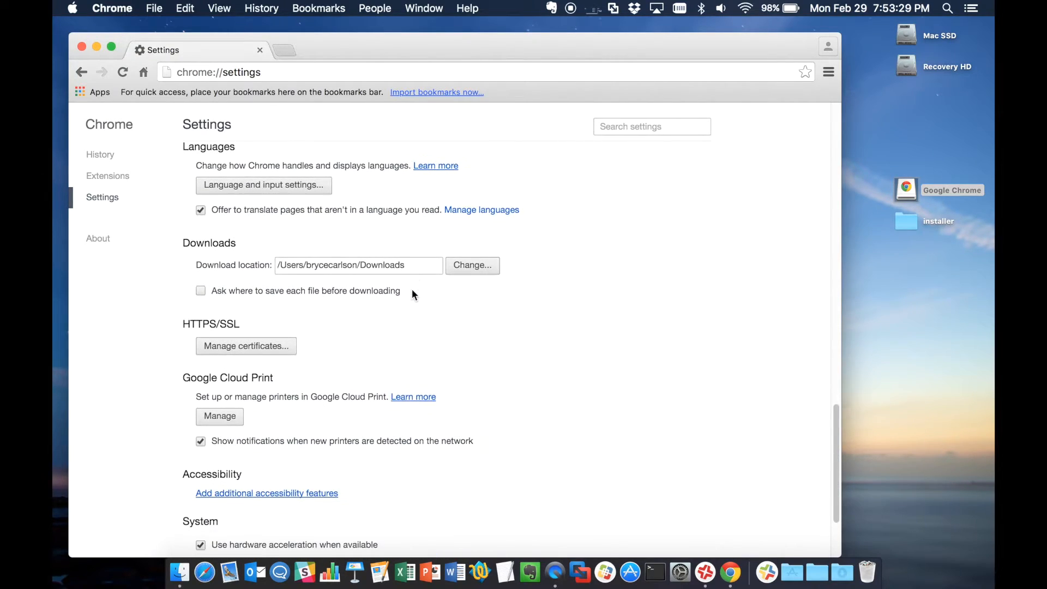
left_click(201, 290)
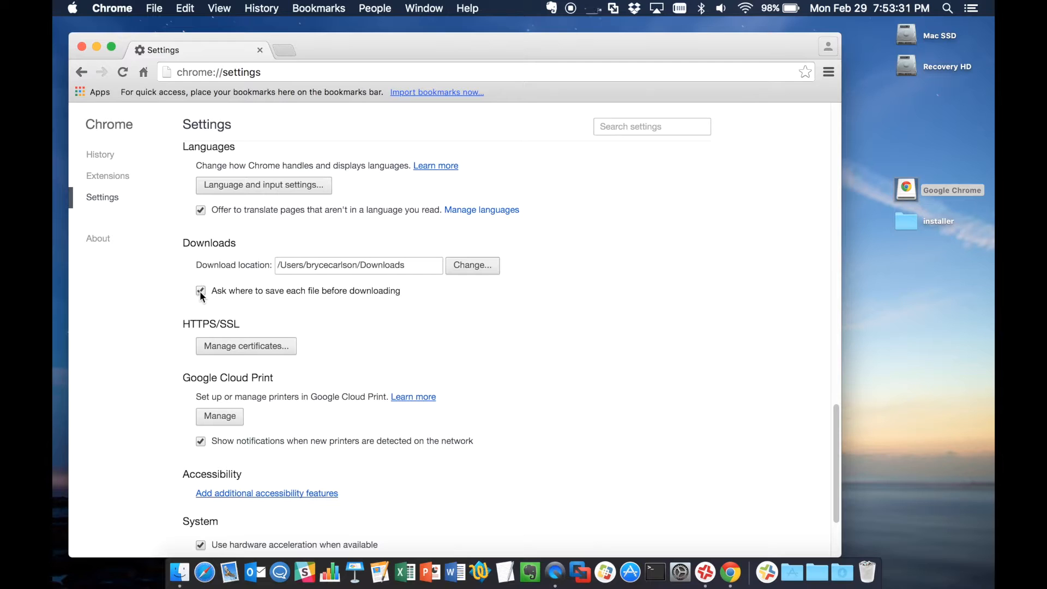
scroll("down", 3)
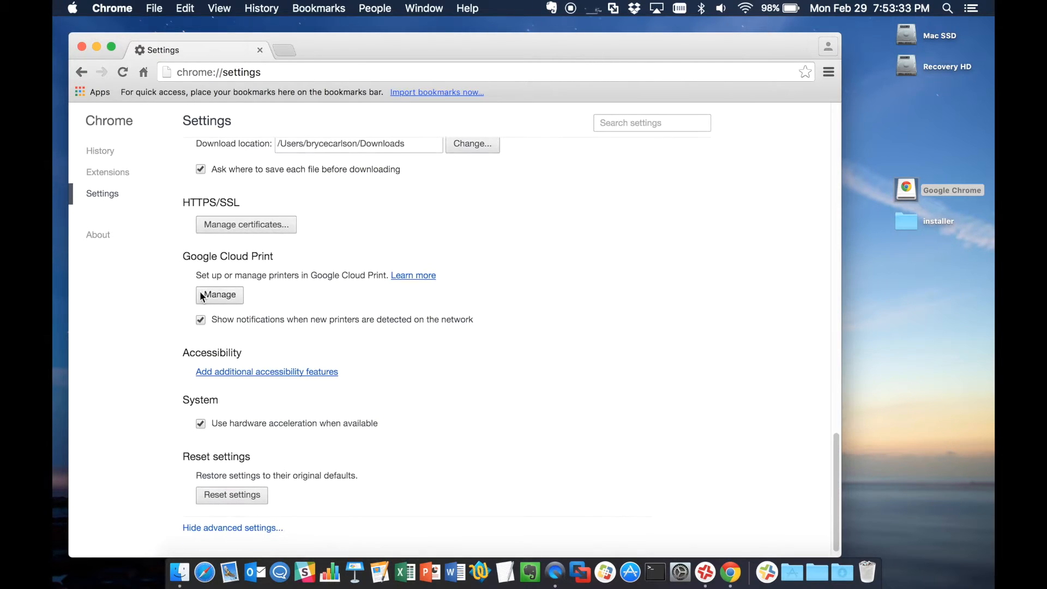
scroll("up", 3)
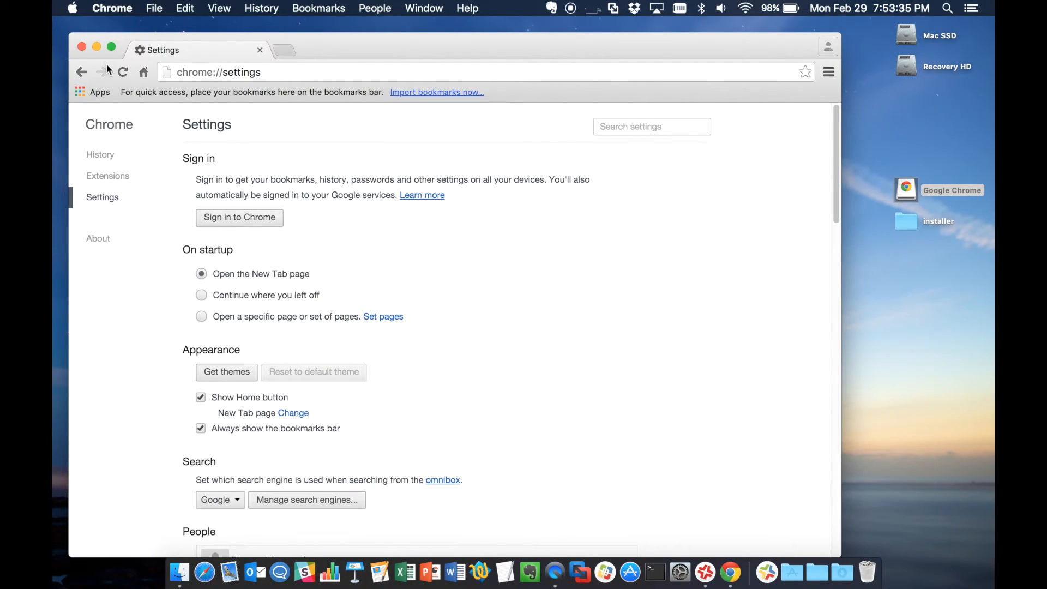
Quit Chrome and relaunch it from the Applications stack to show the New Tab page.
left_click(142, 72)
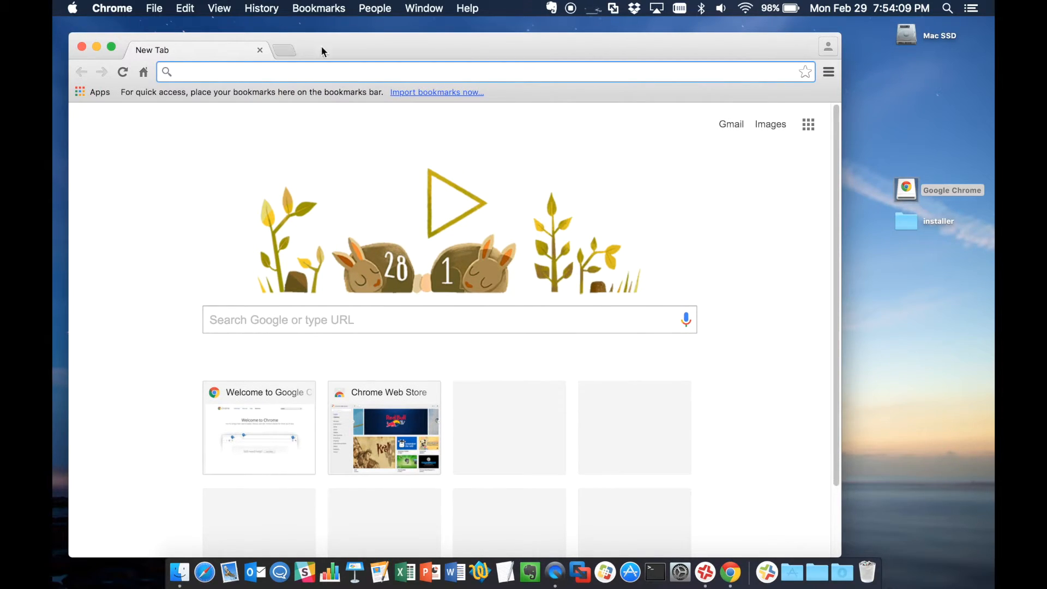
left_click(111, 7)
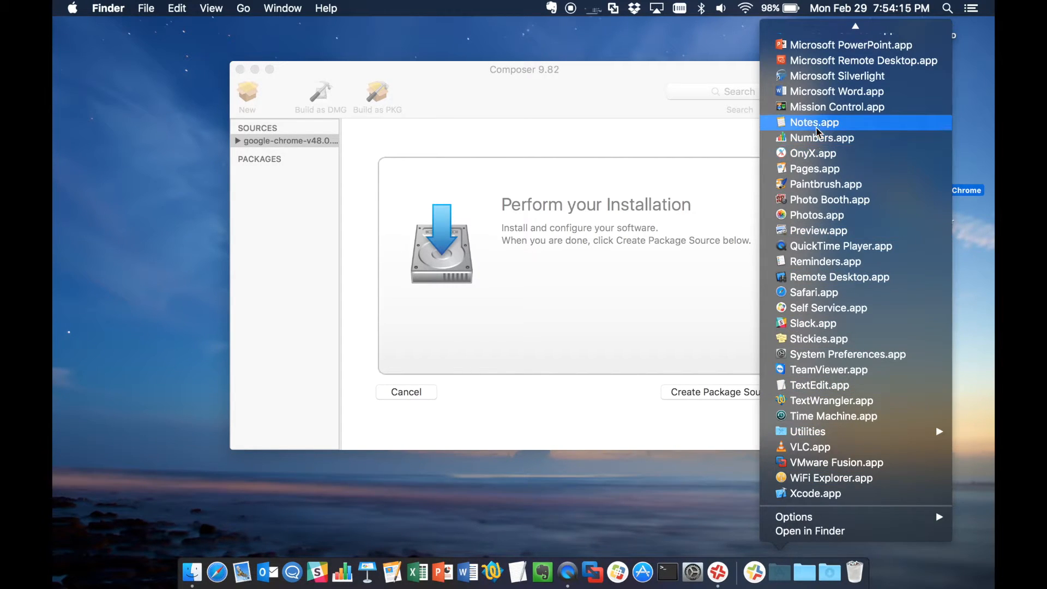
scroll("up", 3)
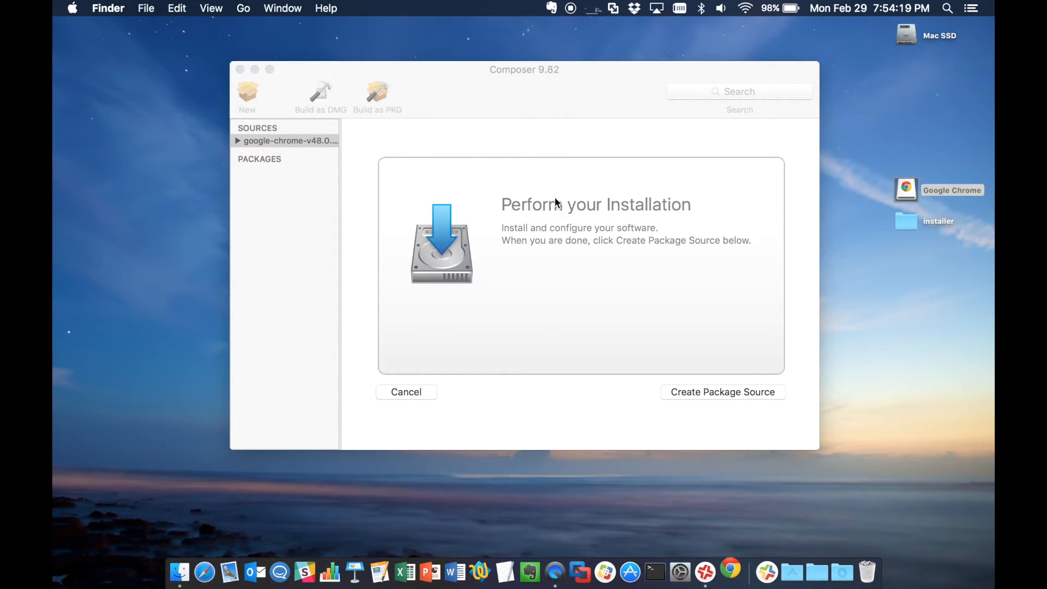
left_click(731, 572)
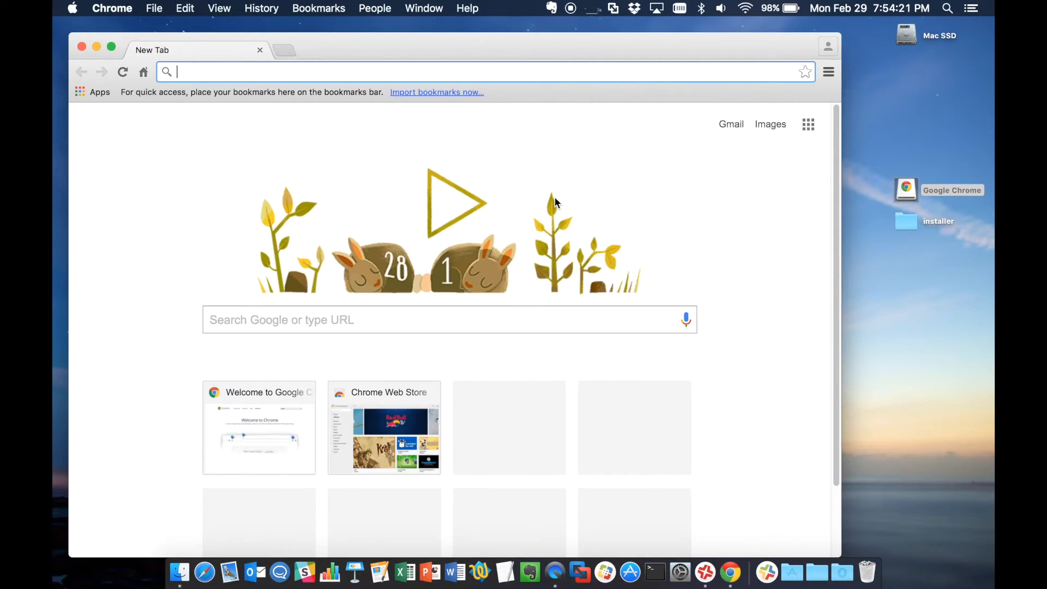
mouse_move(350, 55)
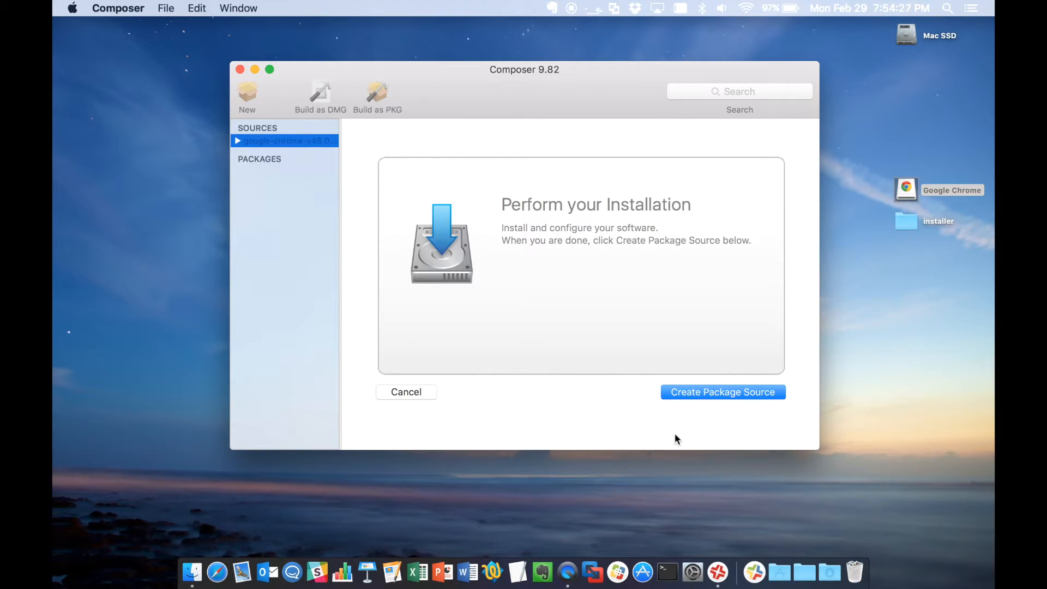
mouse_move(714, 426)
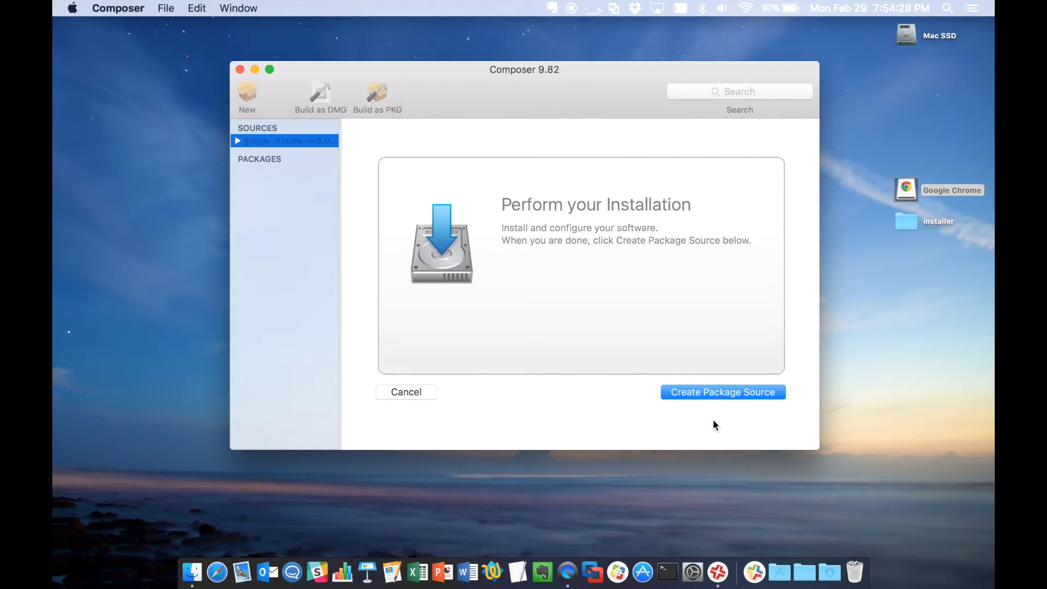
Create the package source from the captured Chrome installation.
left_click(722, 392)
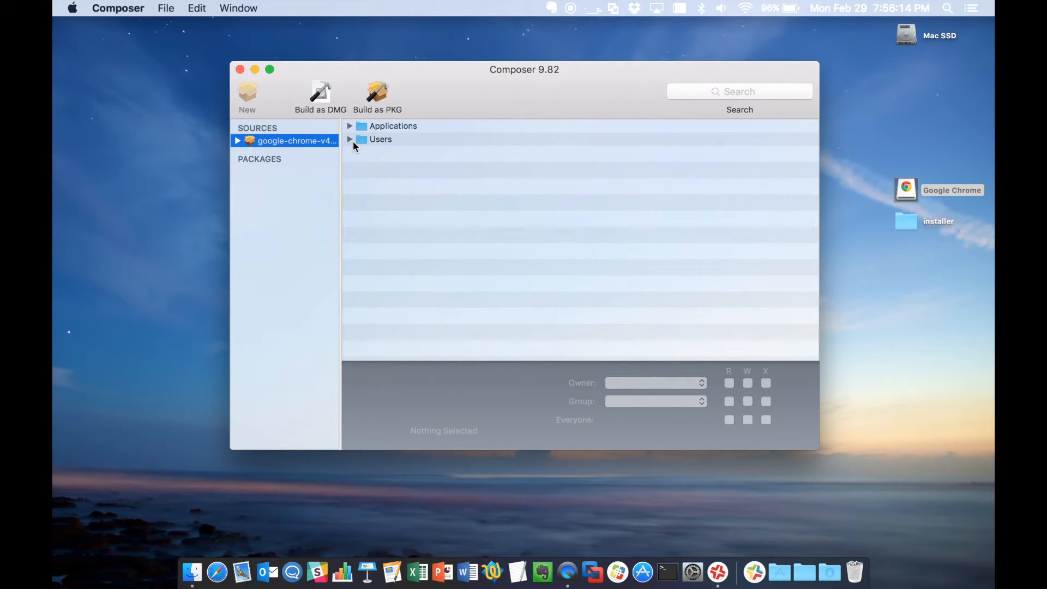
Expand the user's home, Library and Chrome Apps.localized folders to review the captured files.
left_click(350, 125)
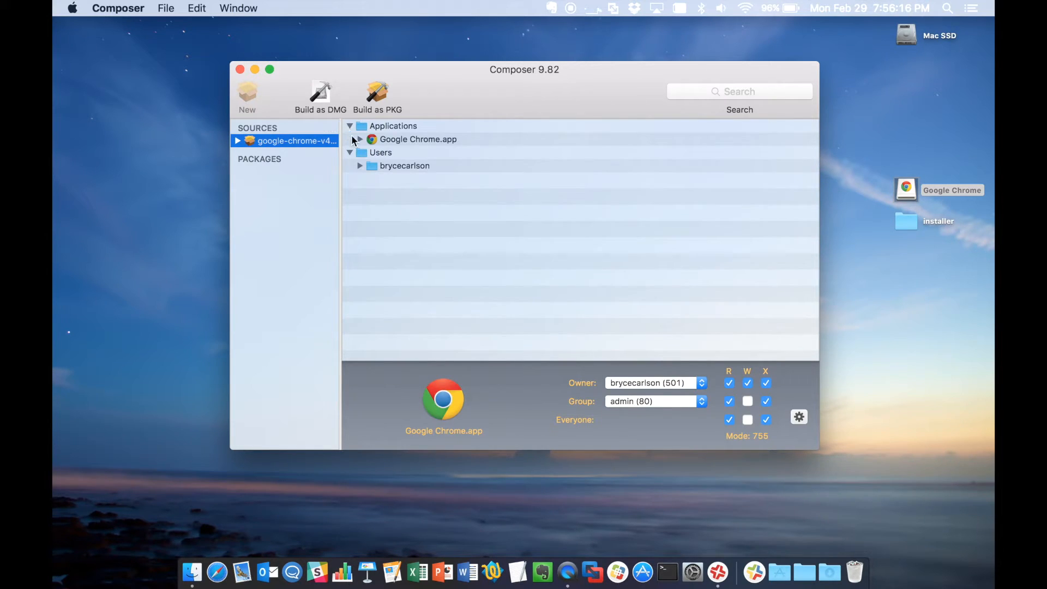
left_click(360, 139)
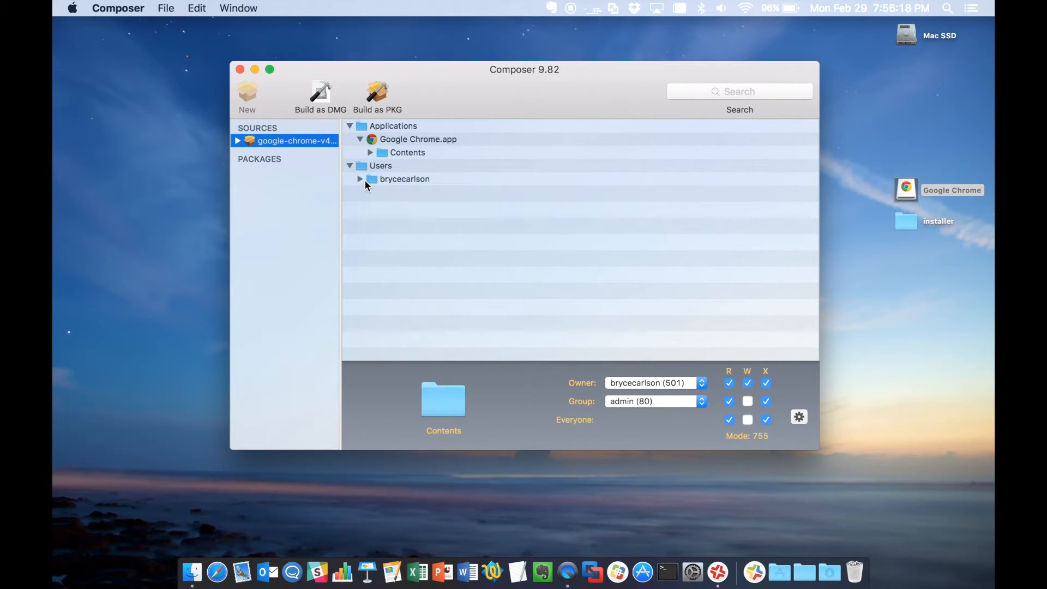
left_click(359, 179)
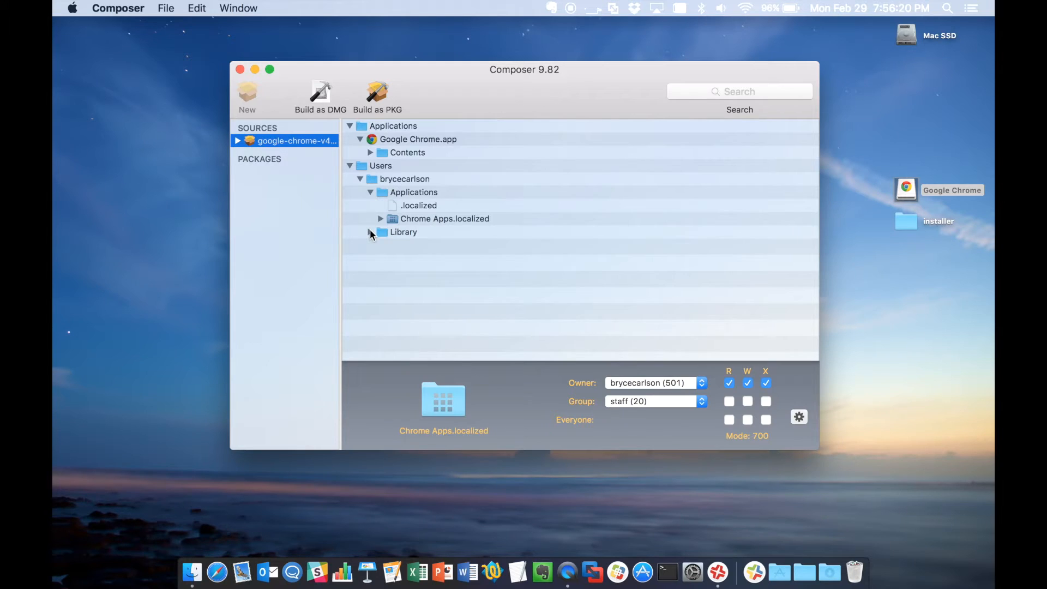
left_click(371, 153)
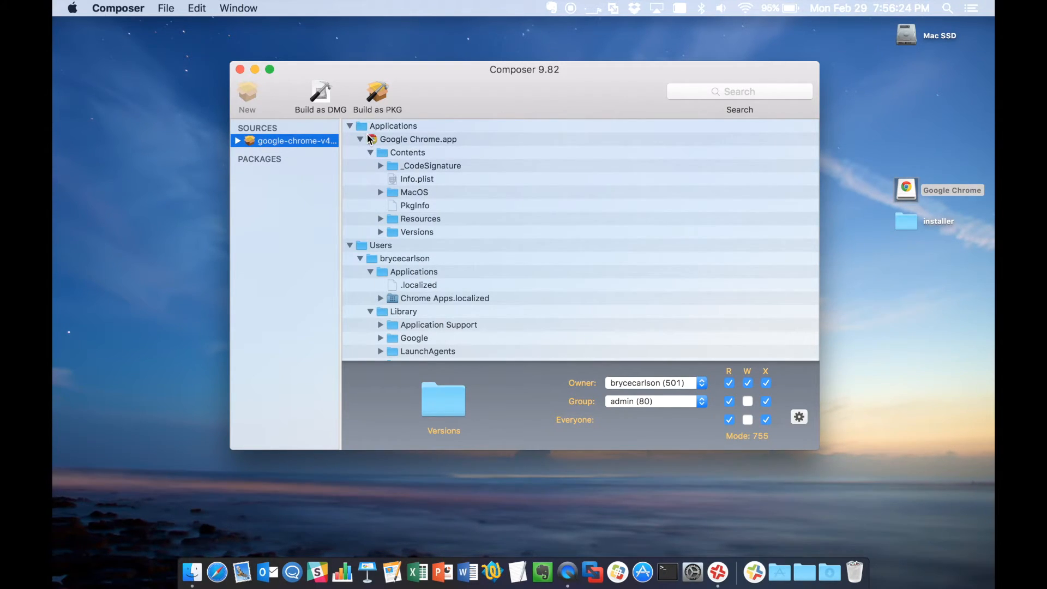
left_click(360, 139)
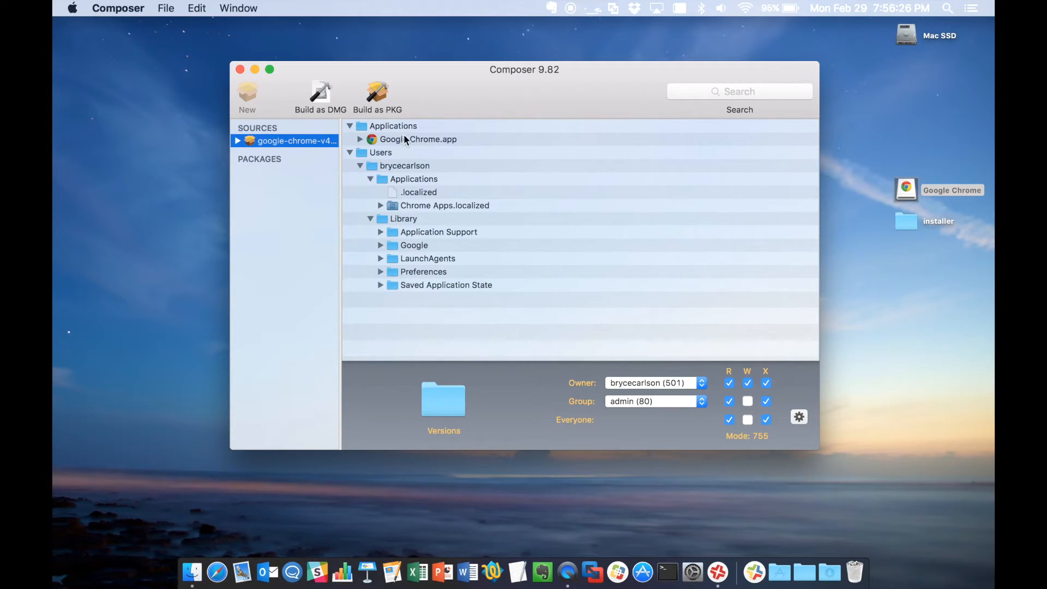
mouse_move(434, 145)
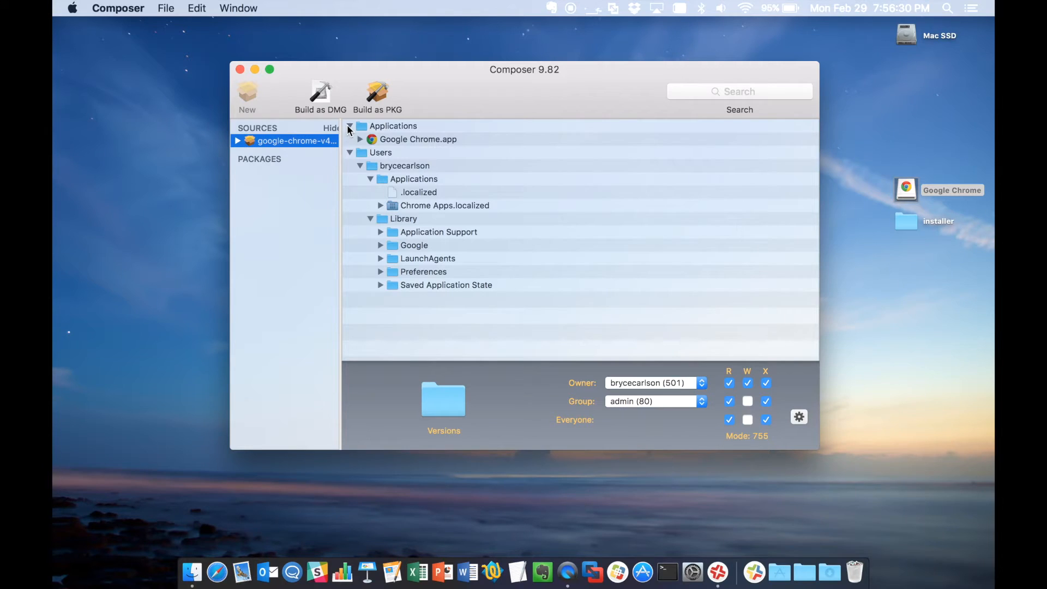
left_click(349, 126)
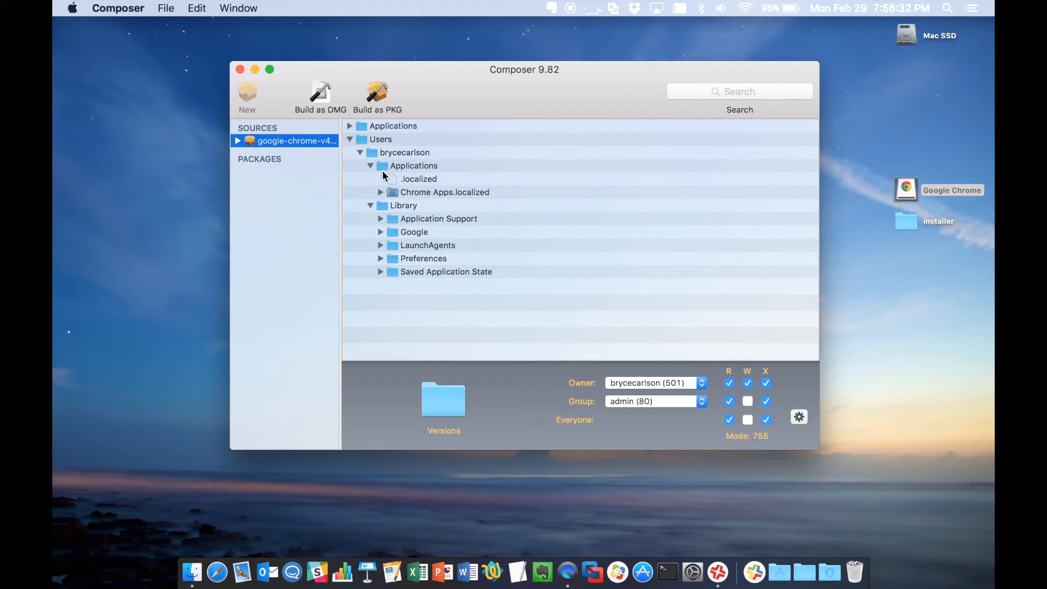
mouse_move(387, 190)
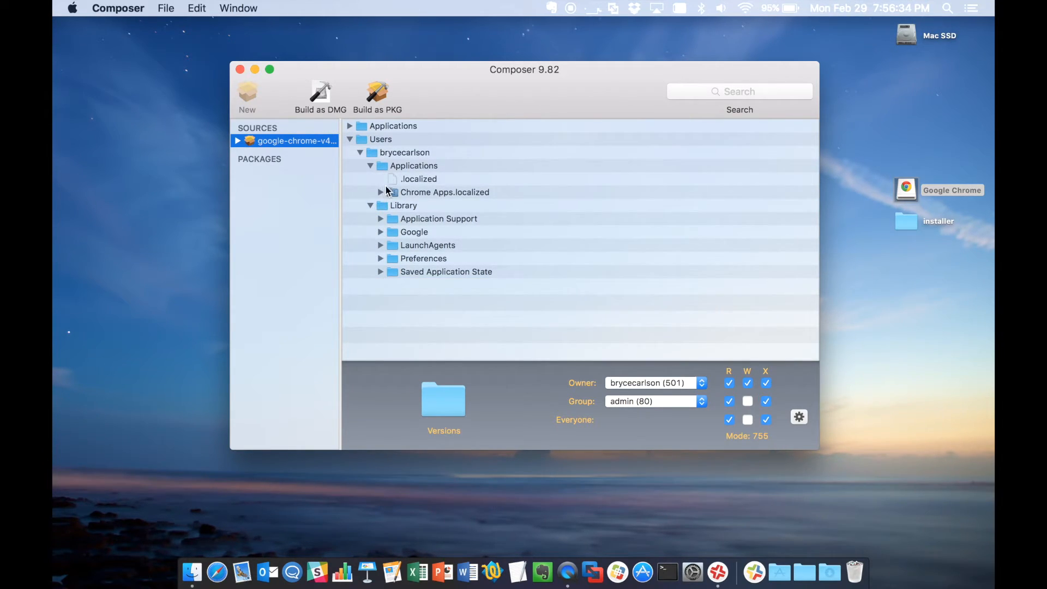
left_click(380, 192)
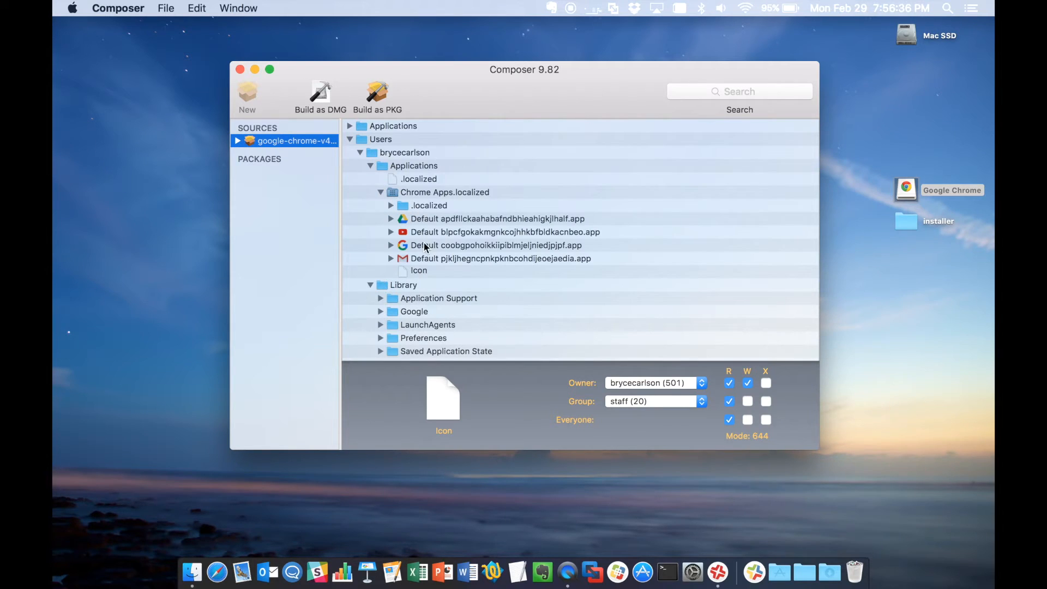
mouse_move(425, 314)
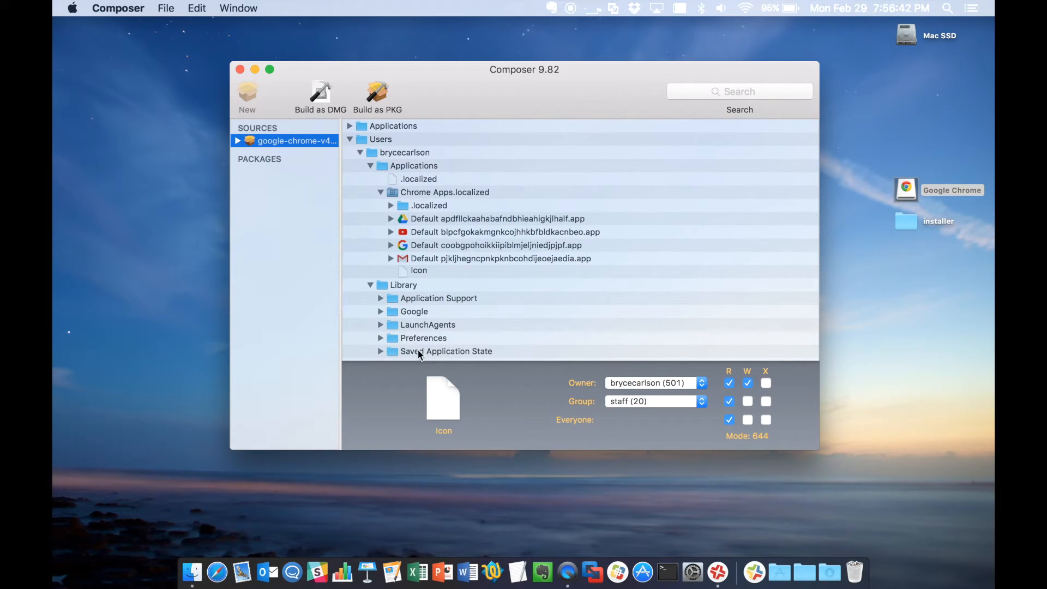
mouse_move(353, 176)
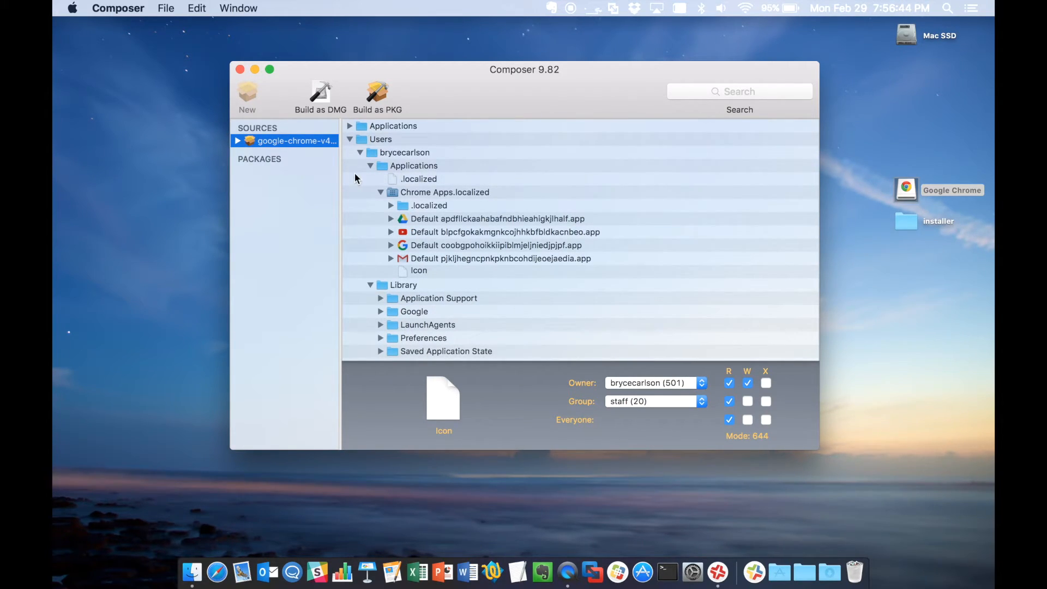
Delete the user's Applications folder with Chrome Apps.localized from the source.
left_click(419, 179)
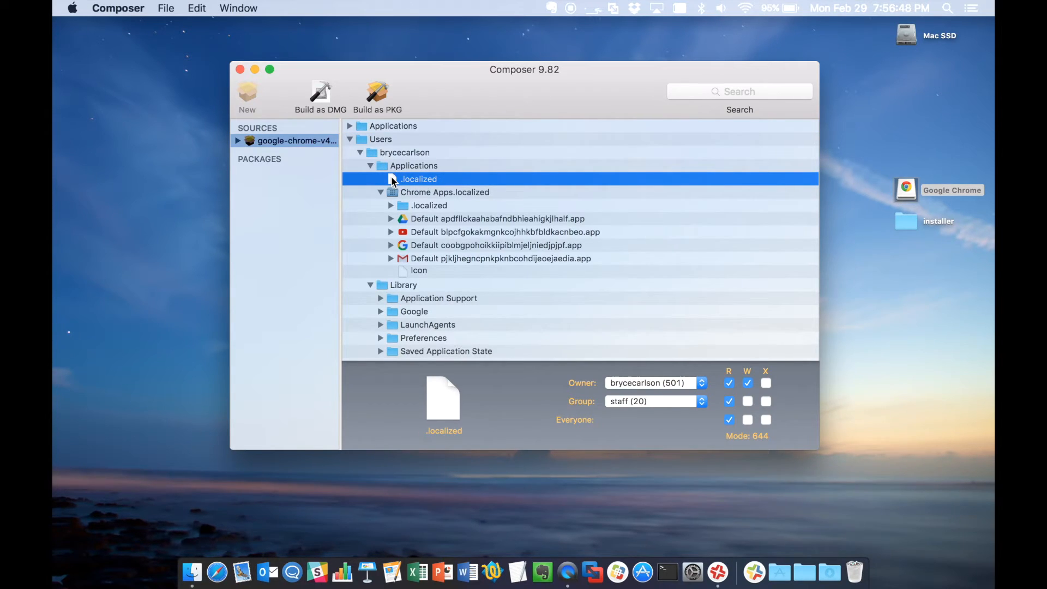
right_click(419, 179)
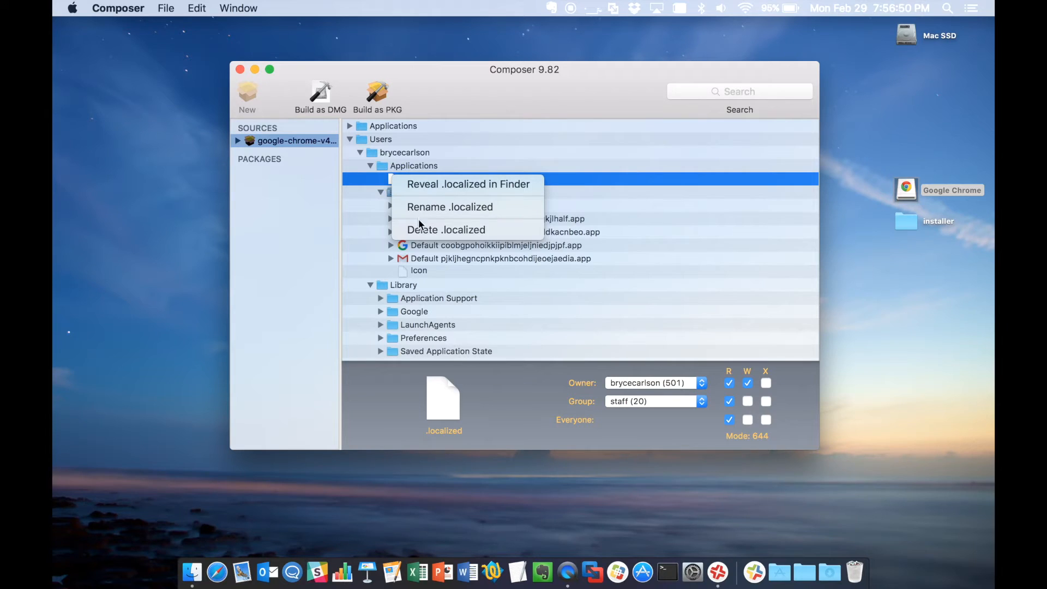
left_click(445, 229)
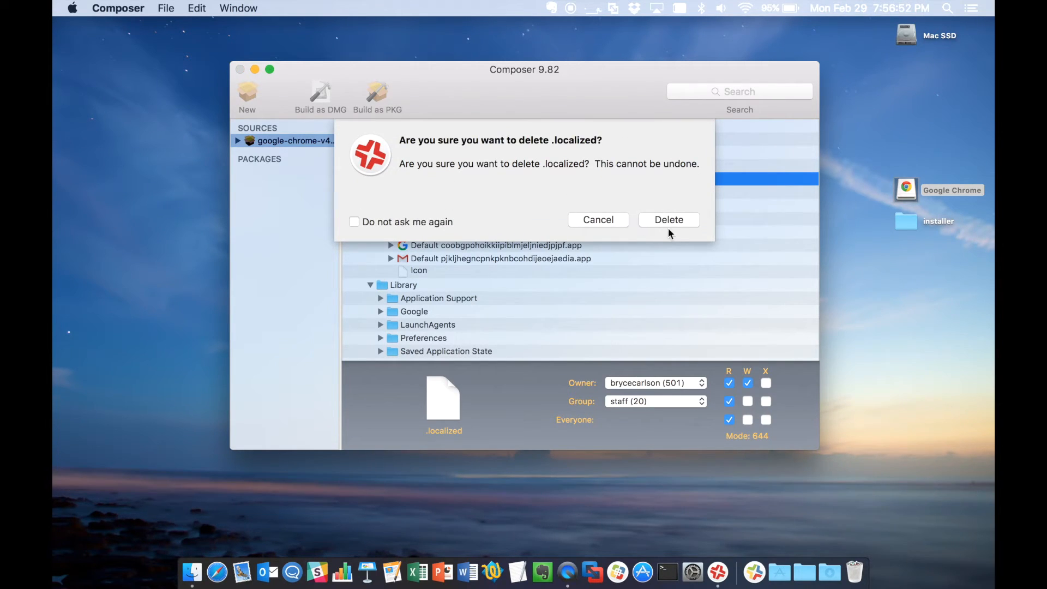
right_click(444, 177)
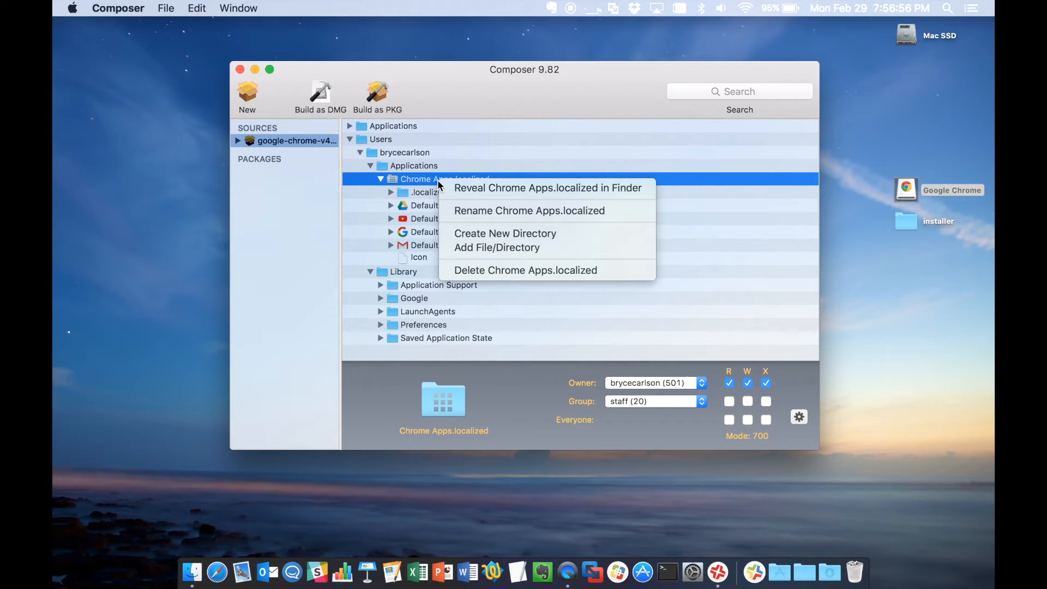
mouse_move(491, 270)
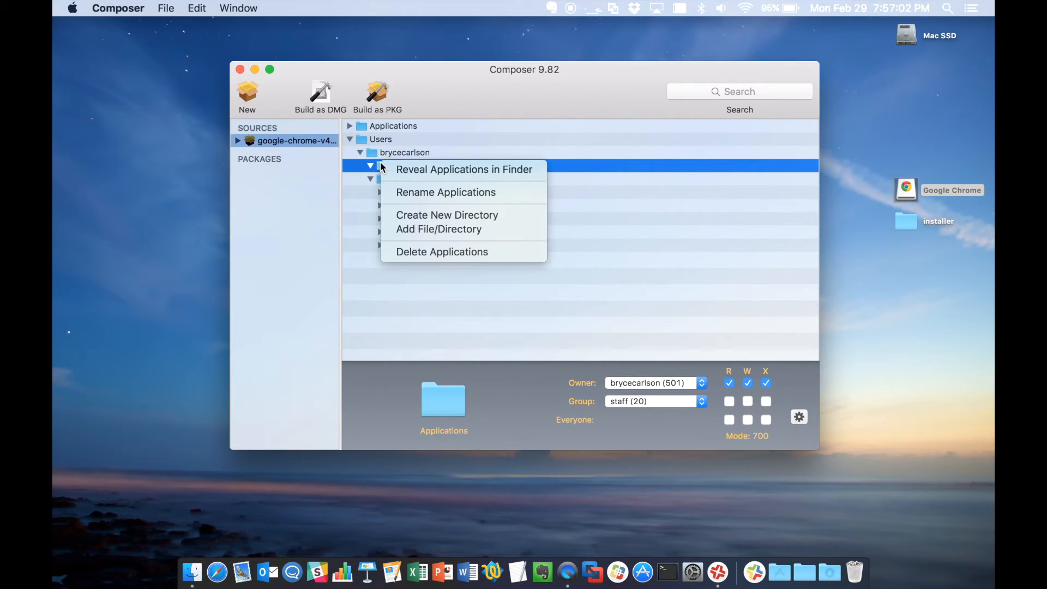
left_click(442, 252)
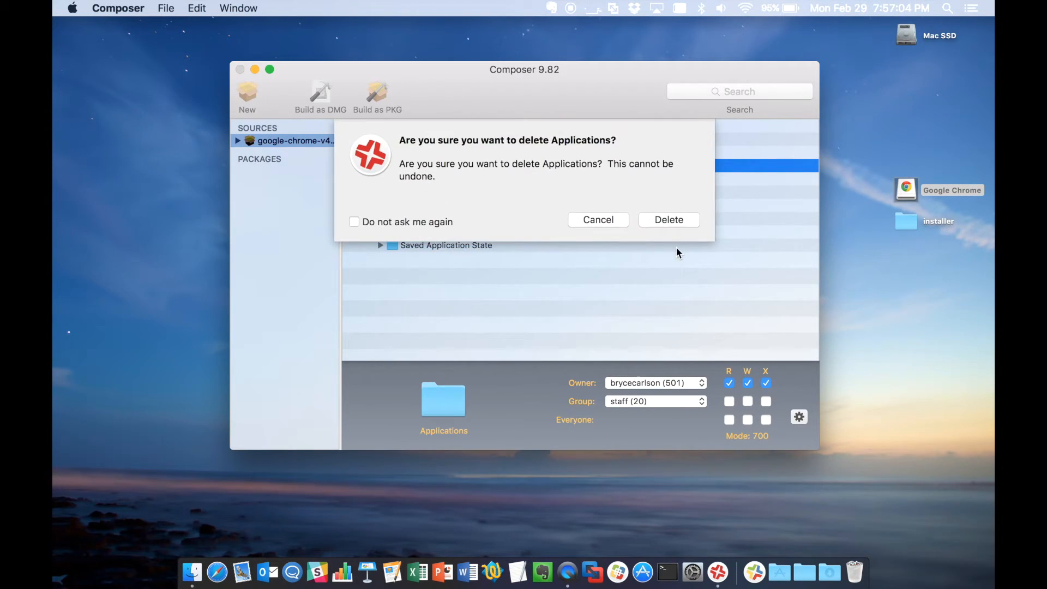
left_click(669, 219)
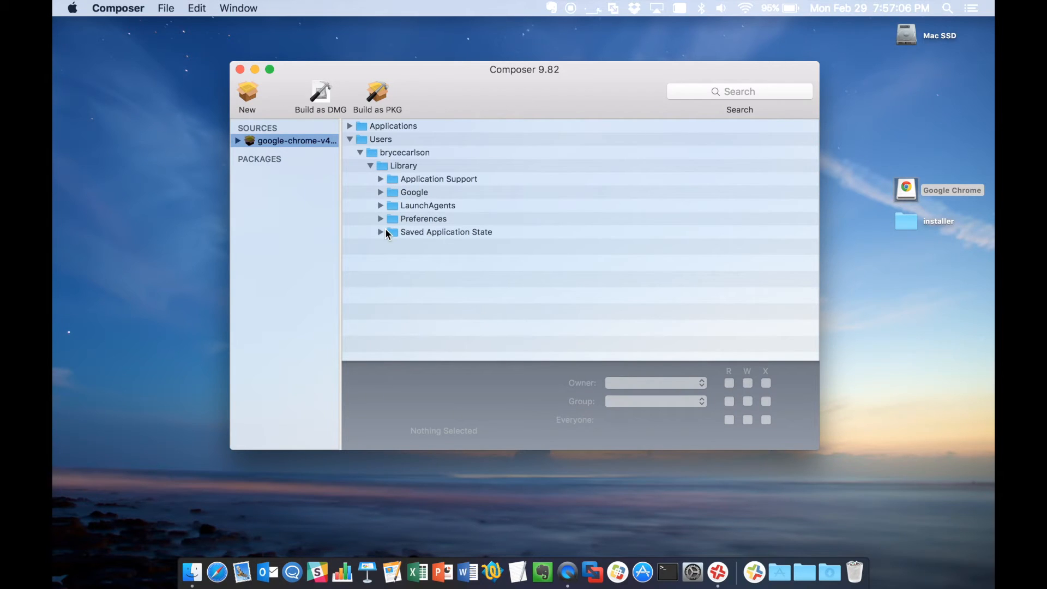
Delete the Saved Application State folder from the user's Library in the source.
left_click(381, 232)
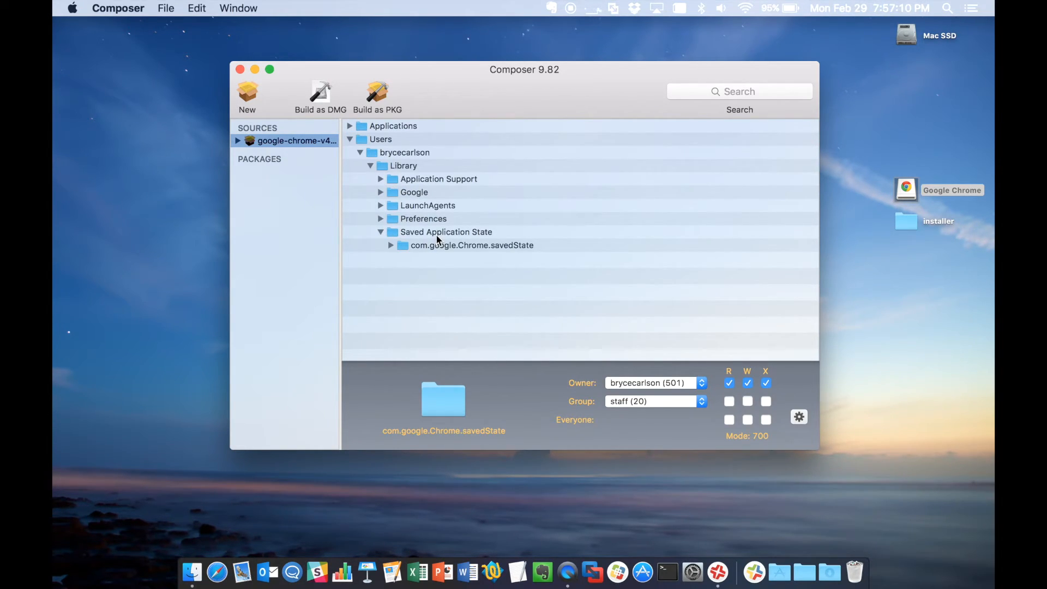
left_click(446, 231)
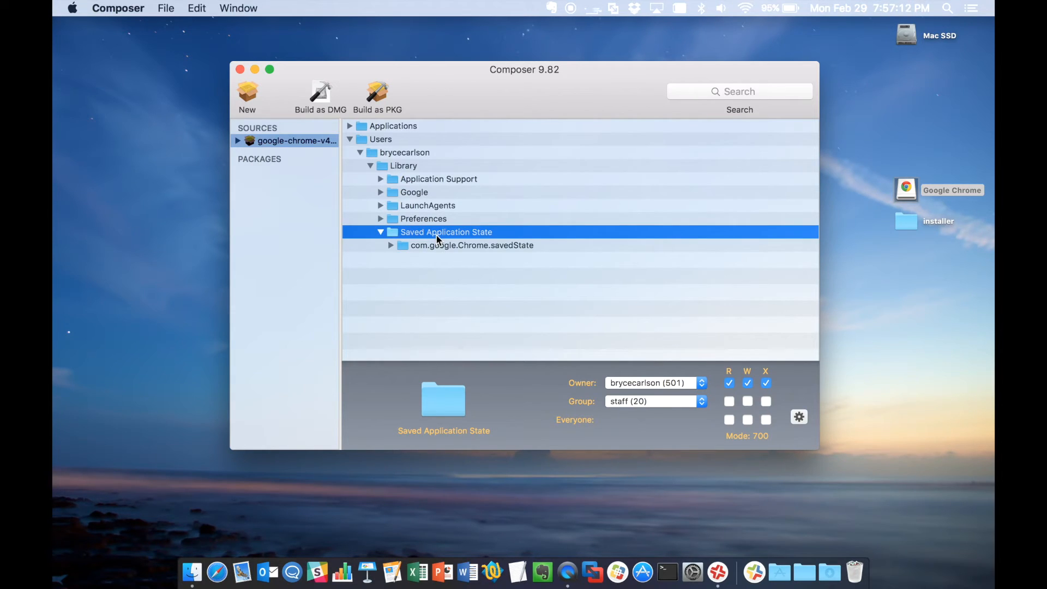
right_click(439, 231)
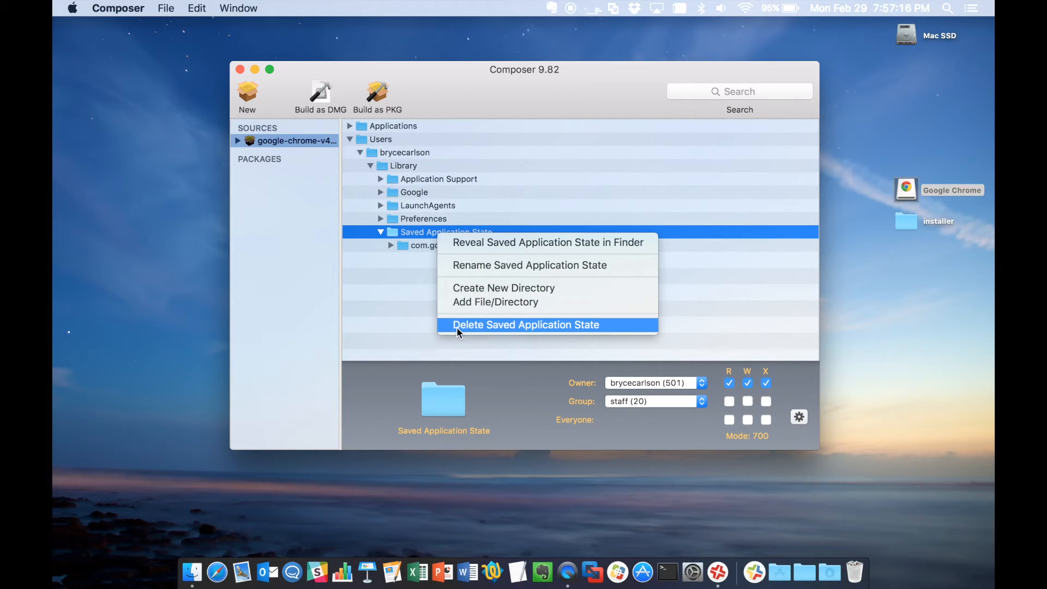
left_click(526, 325)
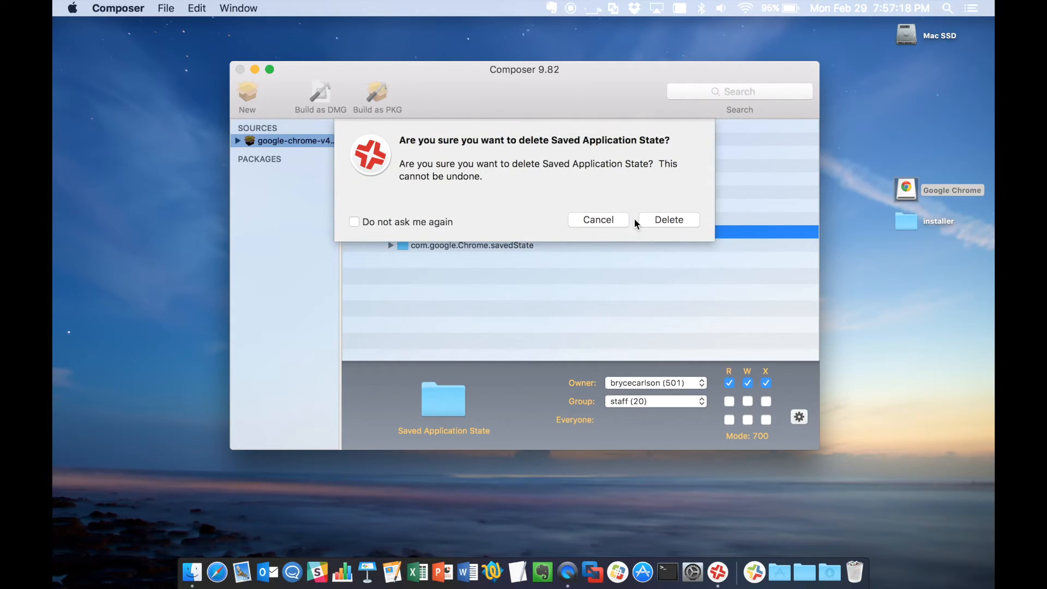
left_click(668, 220)
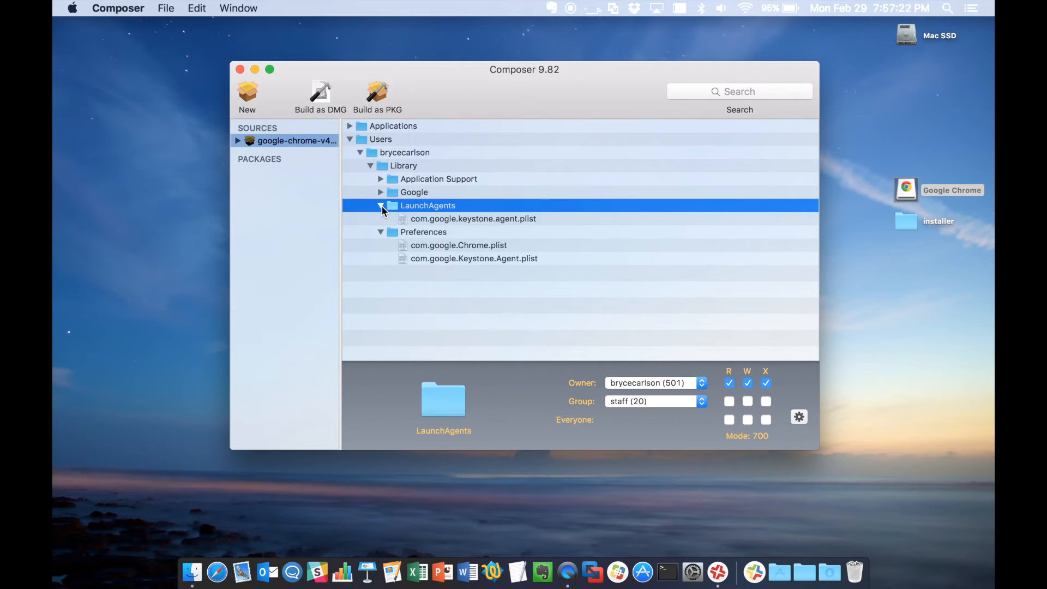
Expand Application Support, Google, RLZ and com.apple.sharedfilelist to inspect them.
left_click(381, 192)
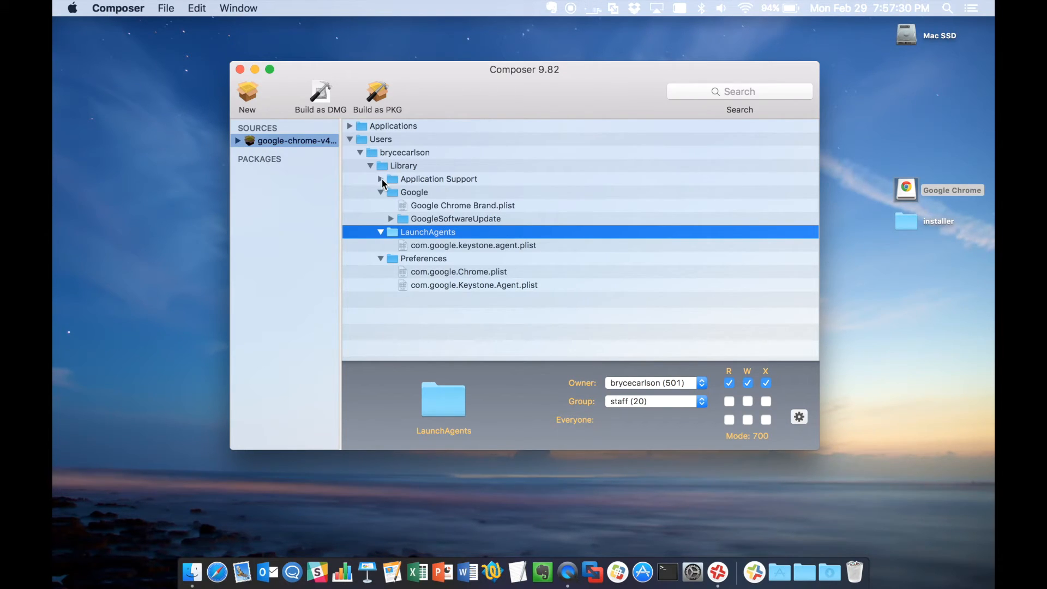
left_click(381, 179)
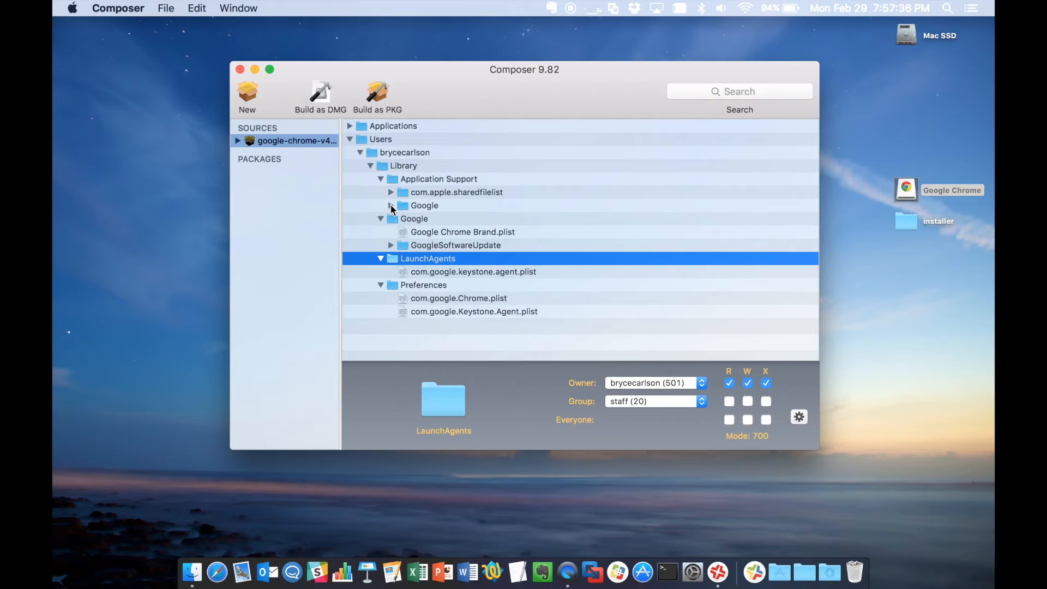
left_click(390, 205)
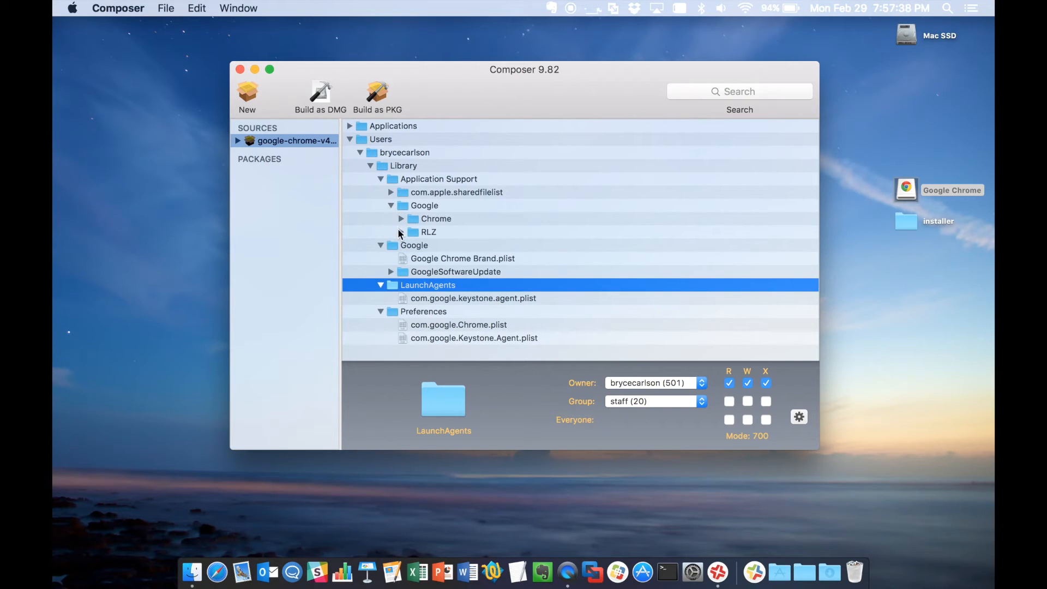
left_click(400, 231)
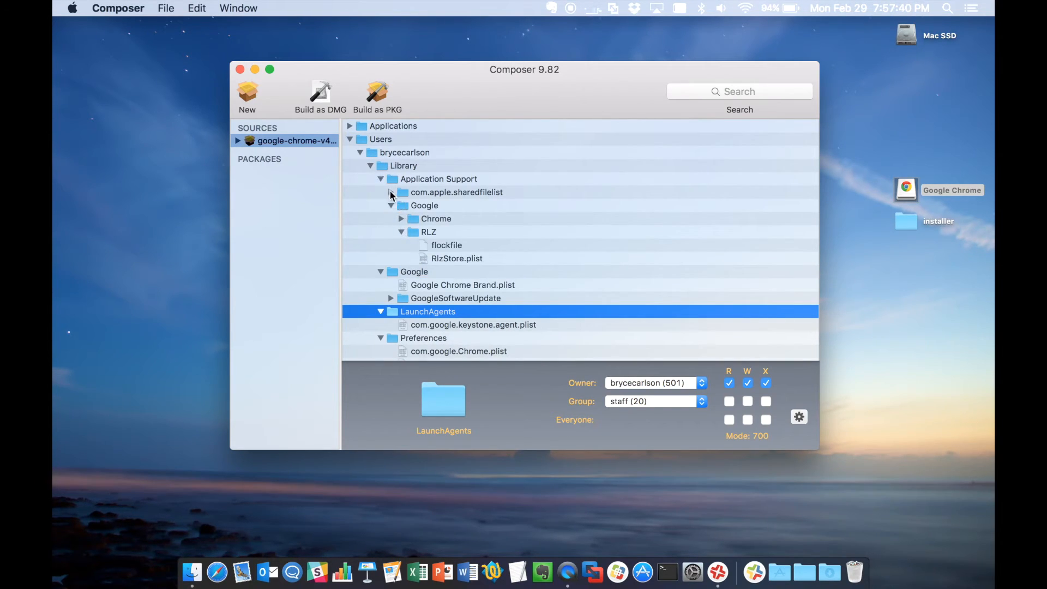
left_click(390, 192)
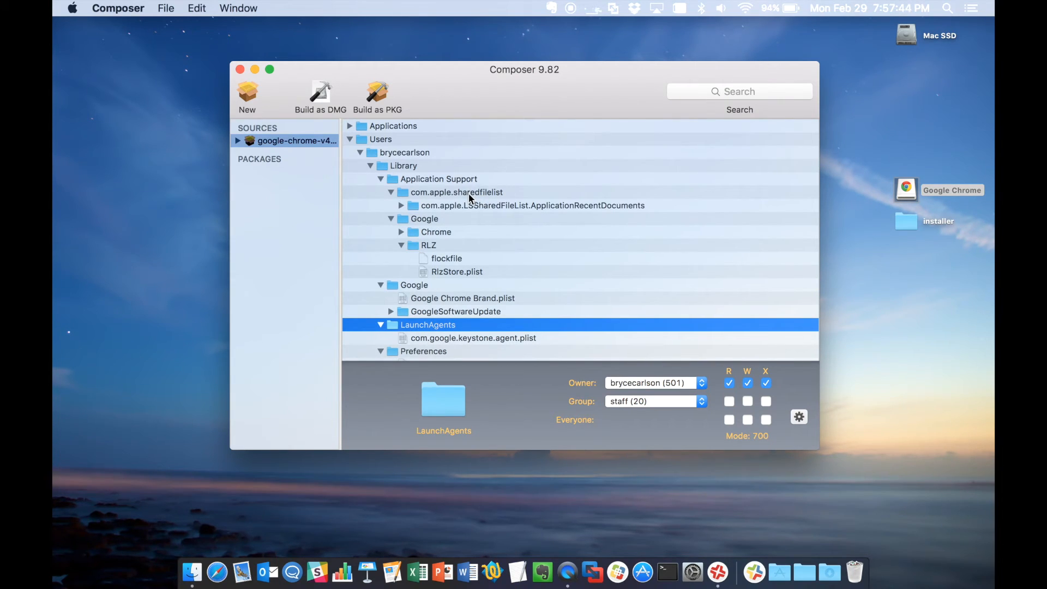
Delete com.apple.sharedfilelist from Application Support, leaving only the Google folder.
right_click(455, 192)
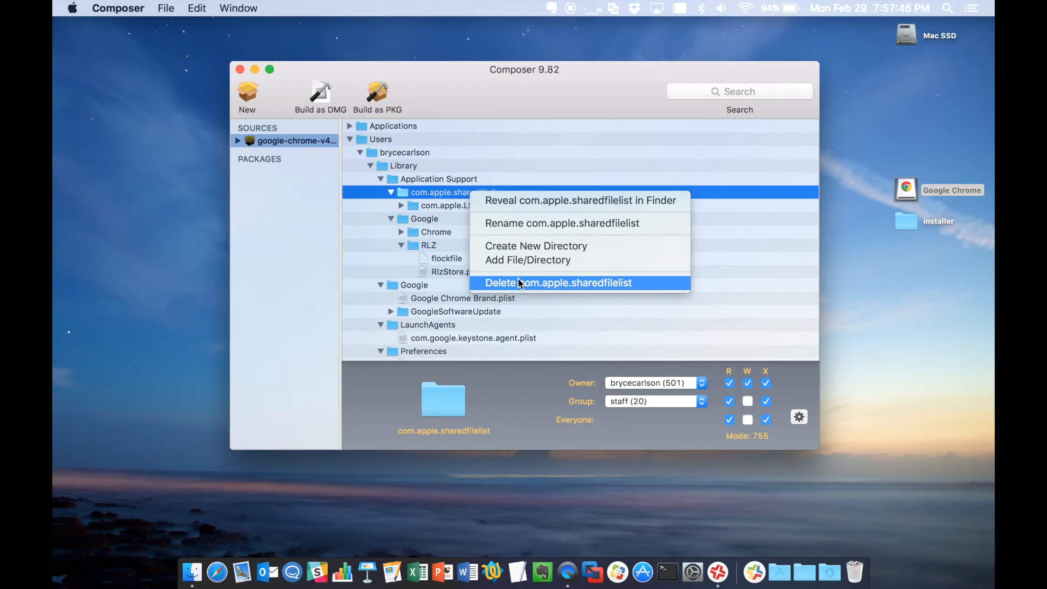
left_click(558, 283)
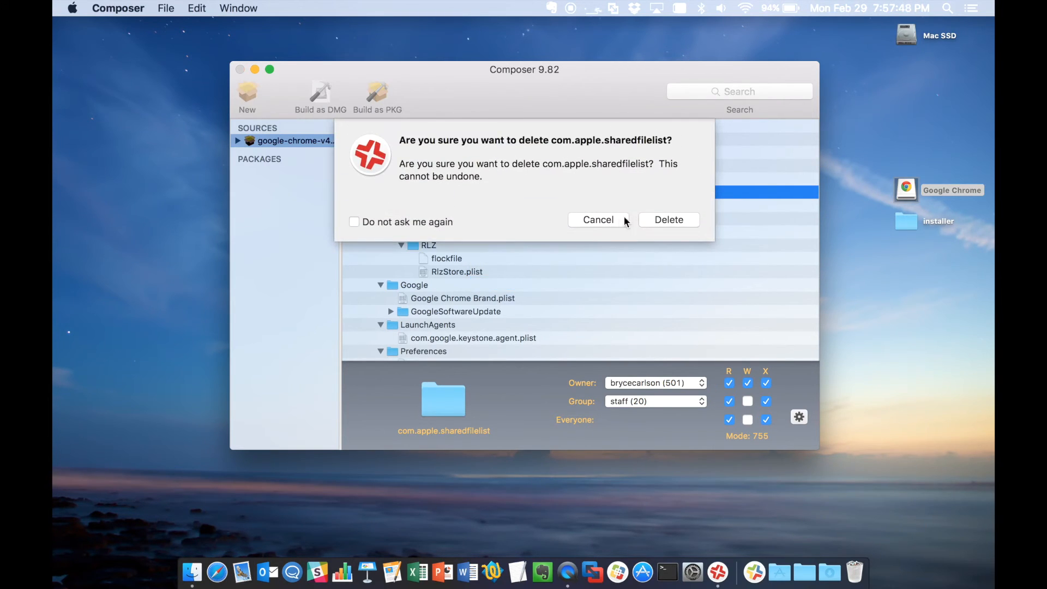
left_click(669, 219)
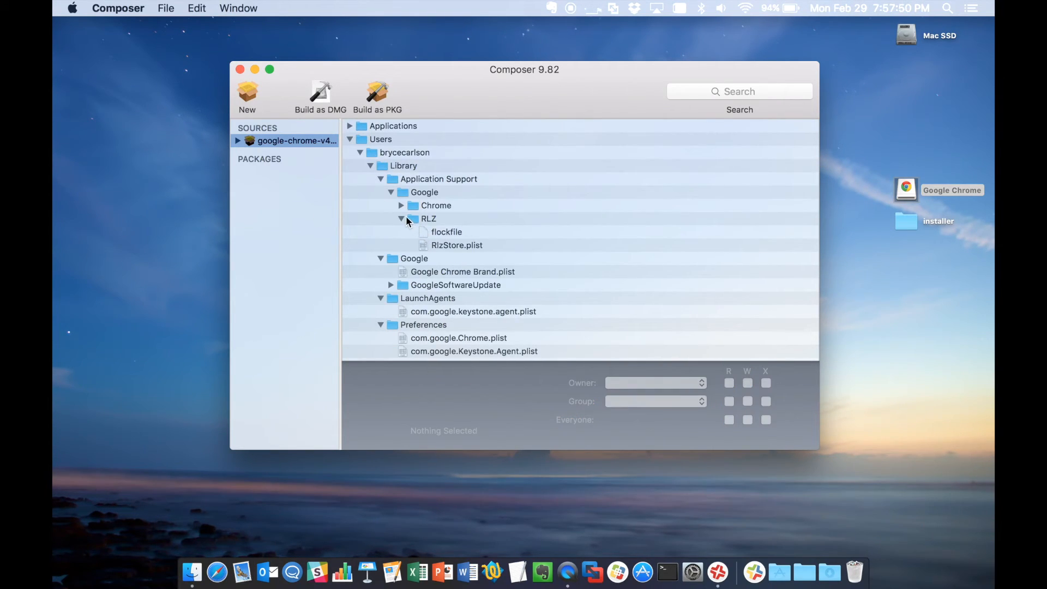
Review the Chrome support folder contents, then collapse the tree to Applications and Users.
left_click(402, 205)
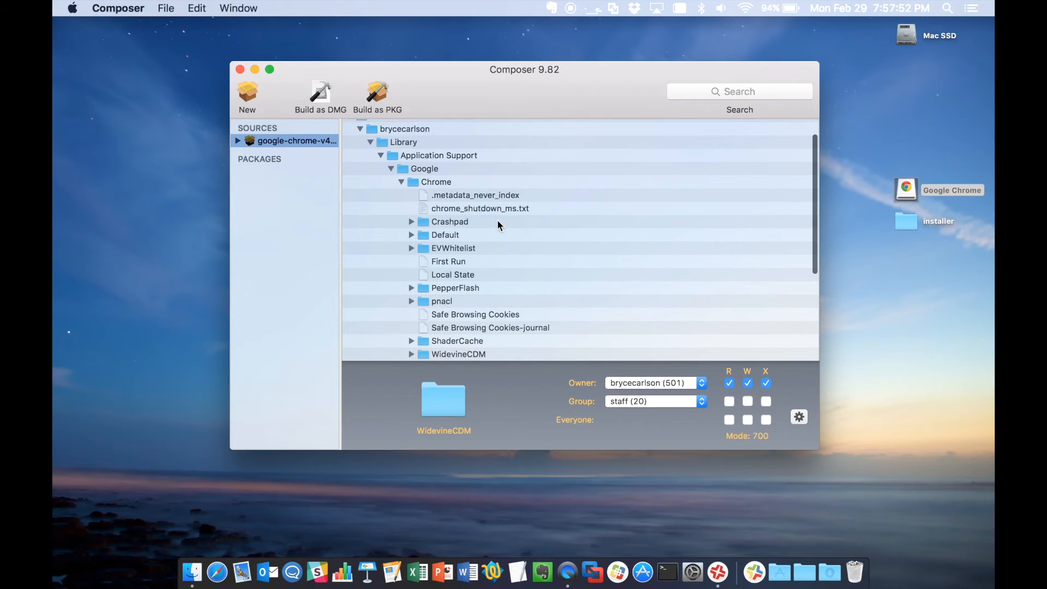
scroll("down", 3)
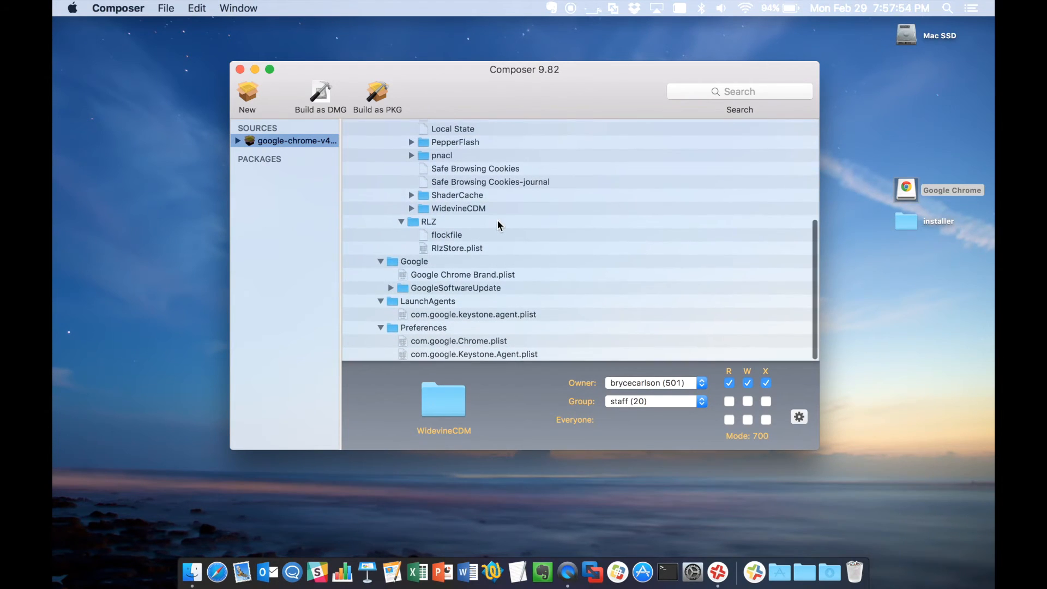
scroll("up", 3)
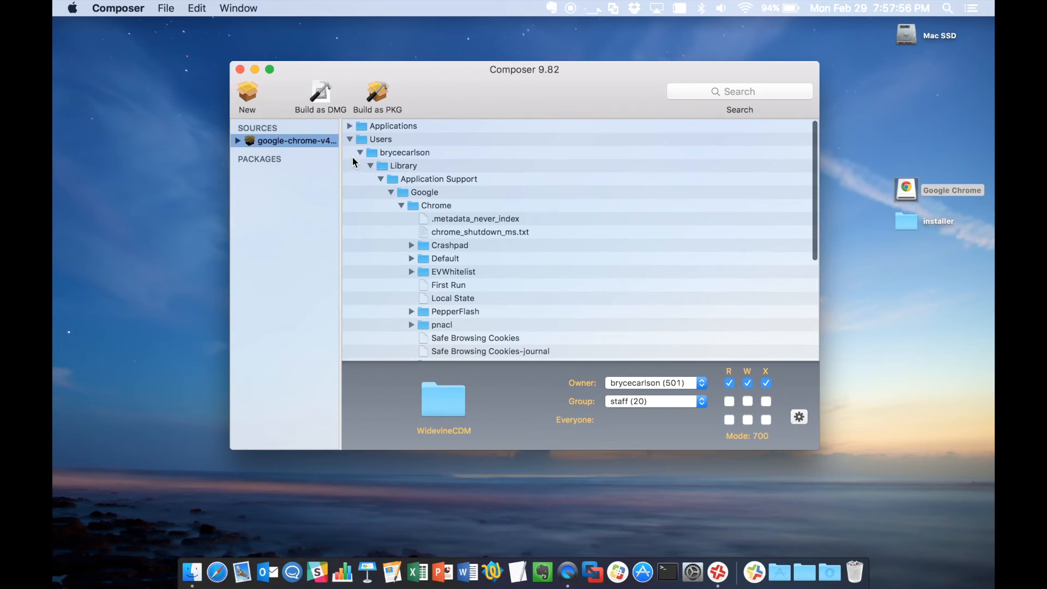
left_click(350, 138)
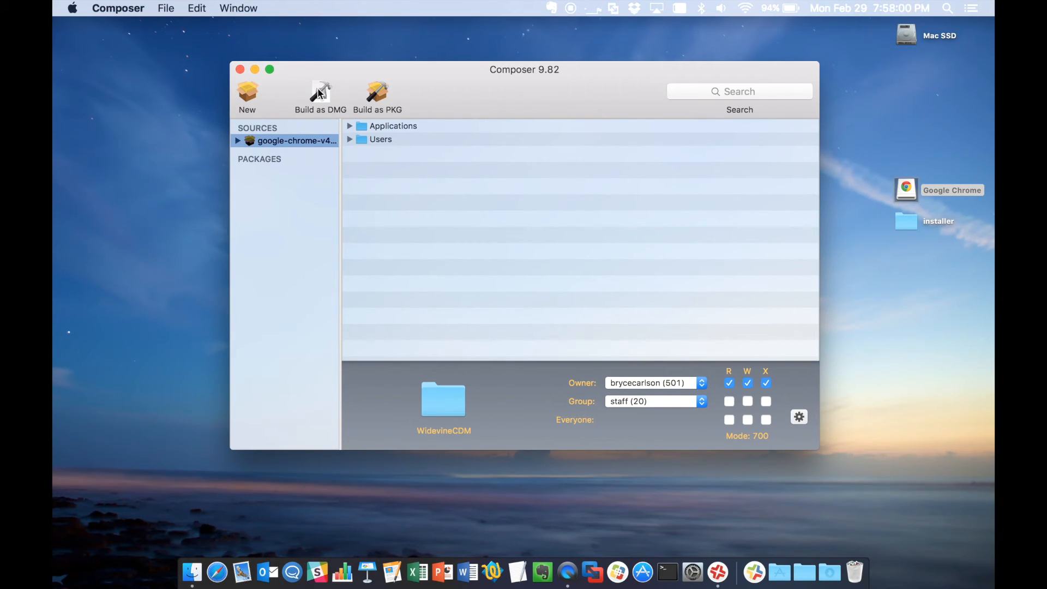
Build the Chrome source as a DMG saved to the Desktop.
left_click(319, 93)
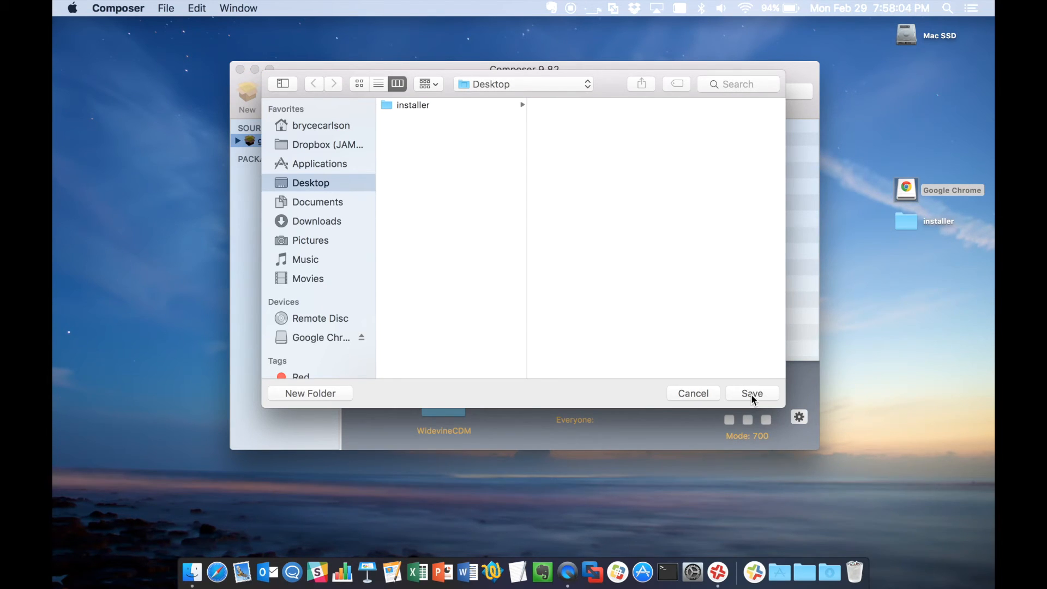
left_click(752, 392)
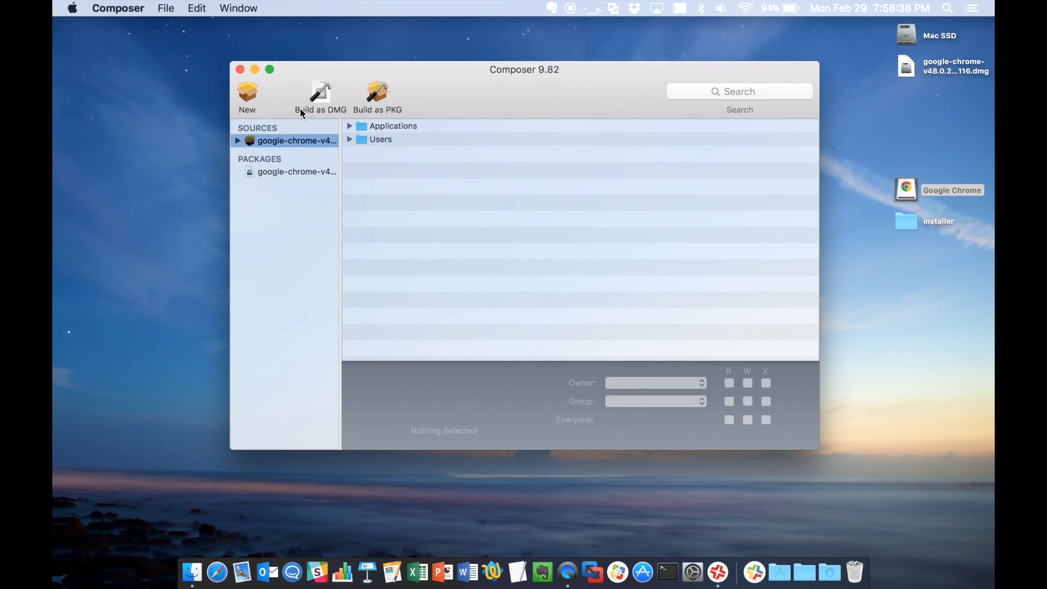
mouse_move(286, 103)
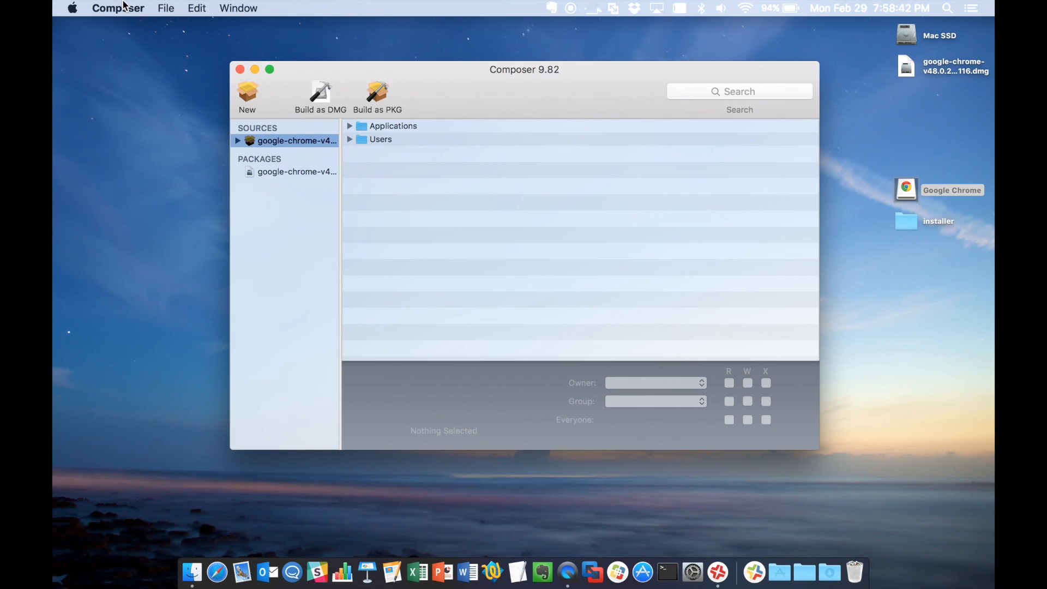
Bring up the Composer application menu from the menu bar.
left_click(118, 8)
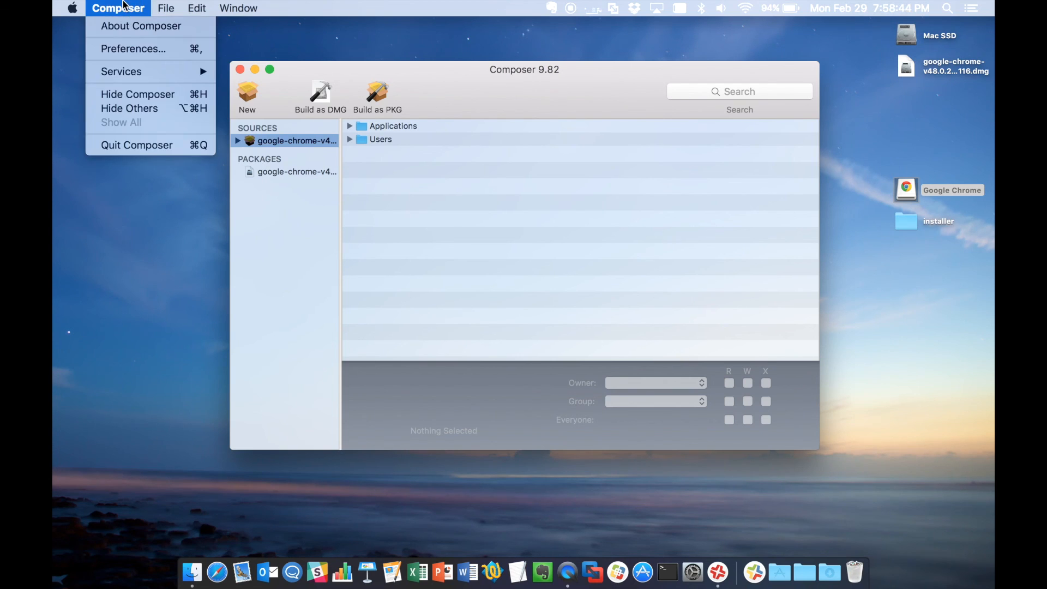
mouse_move(136, 145)
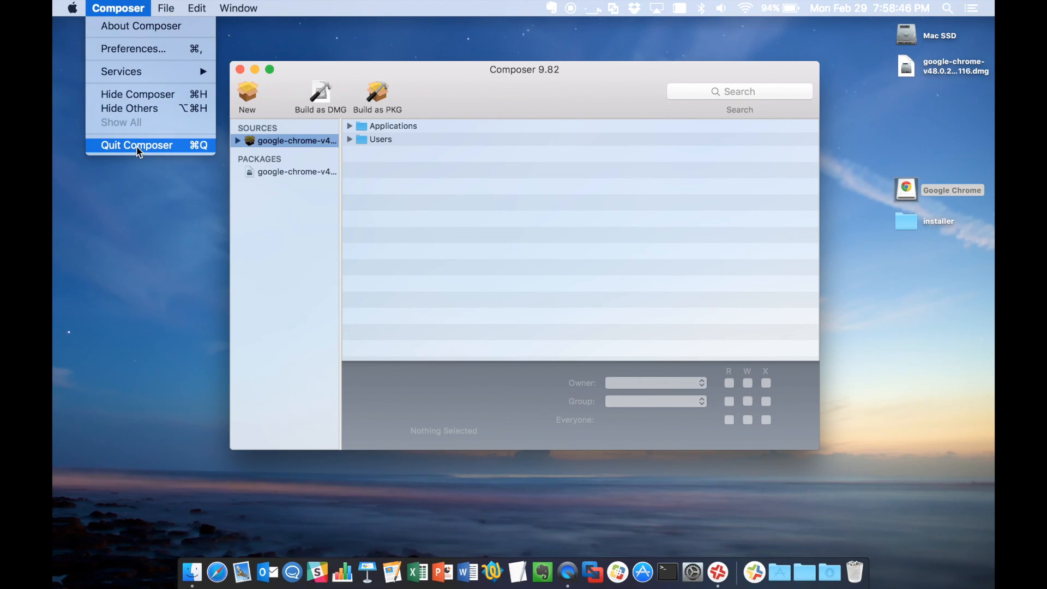
mouse_move(197, 173)
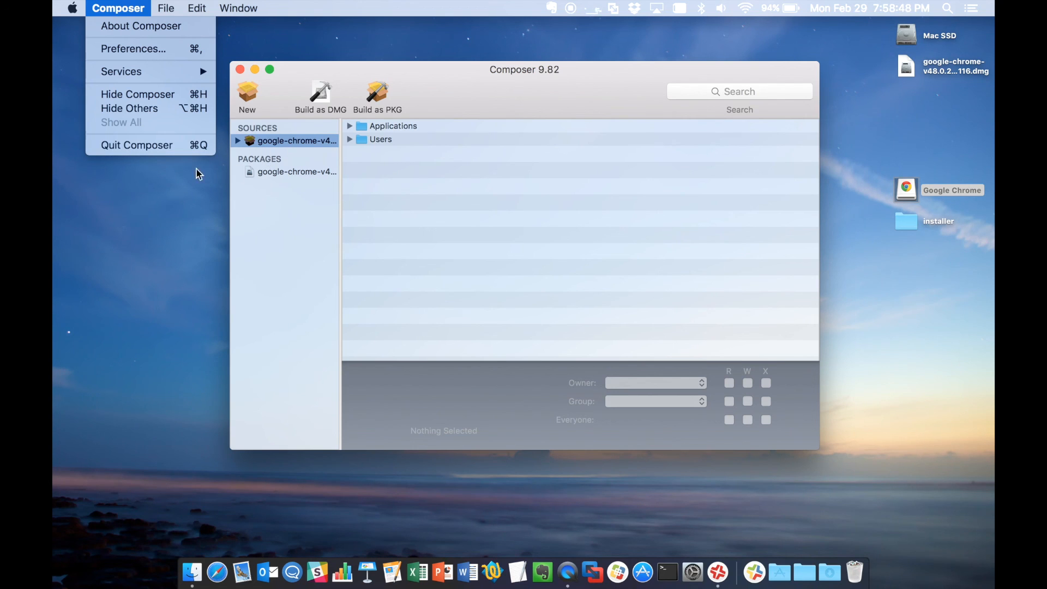
Quit Composer, leaving the Chrome DMG on the desktop in Finder.
left_click(137, 145)
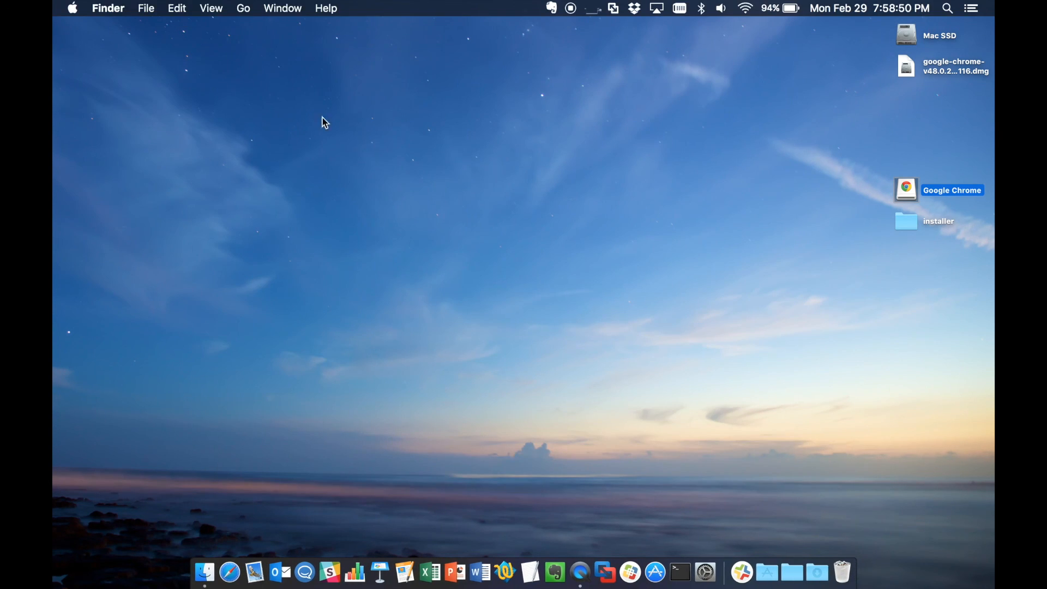
mouse_move(788, 145)
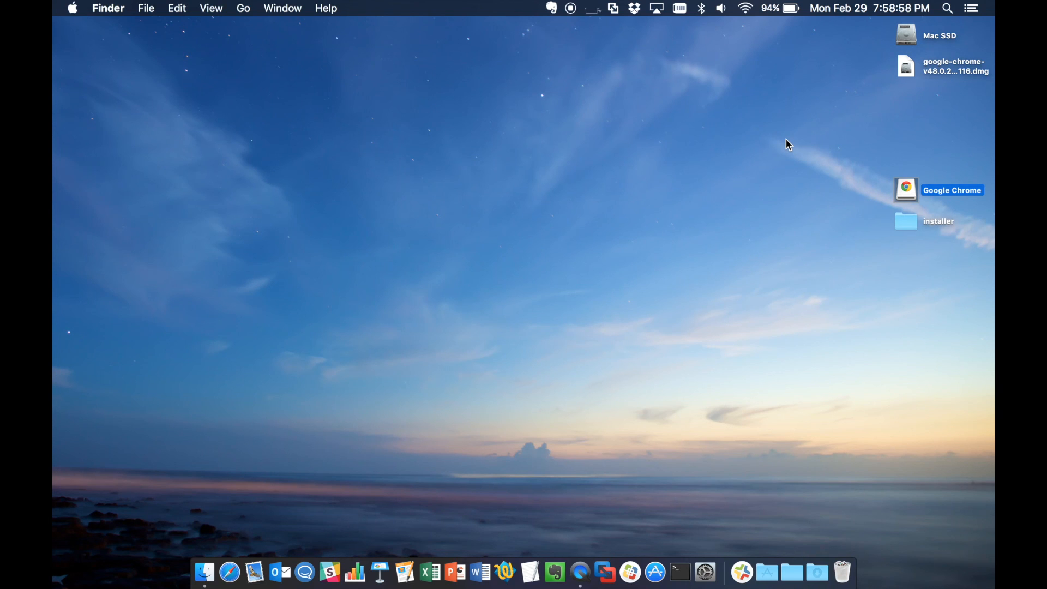
mouse_move(601, 51)
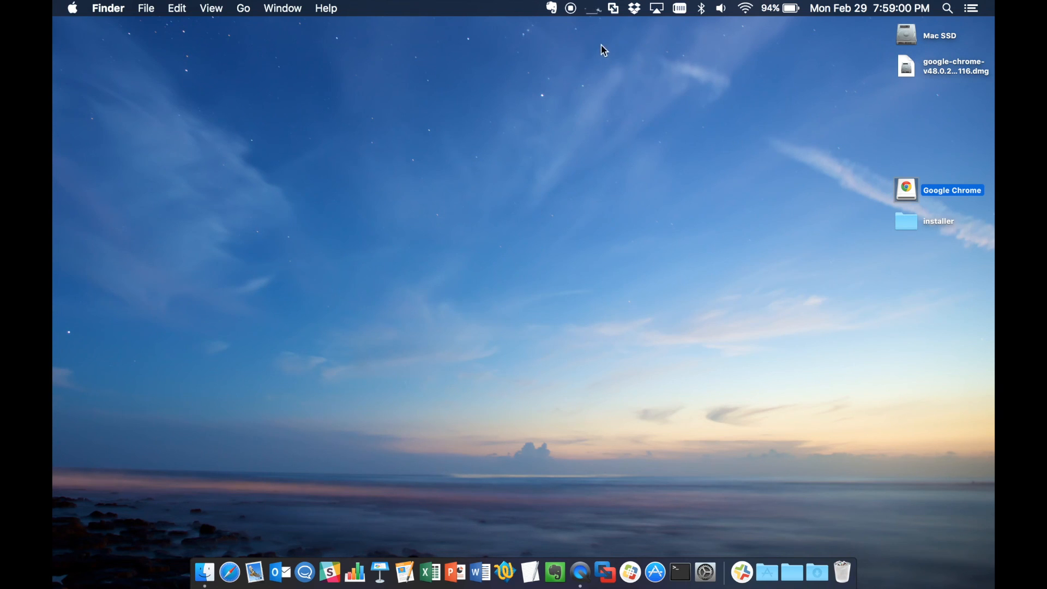